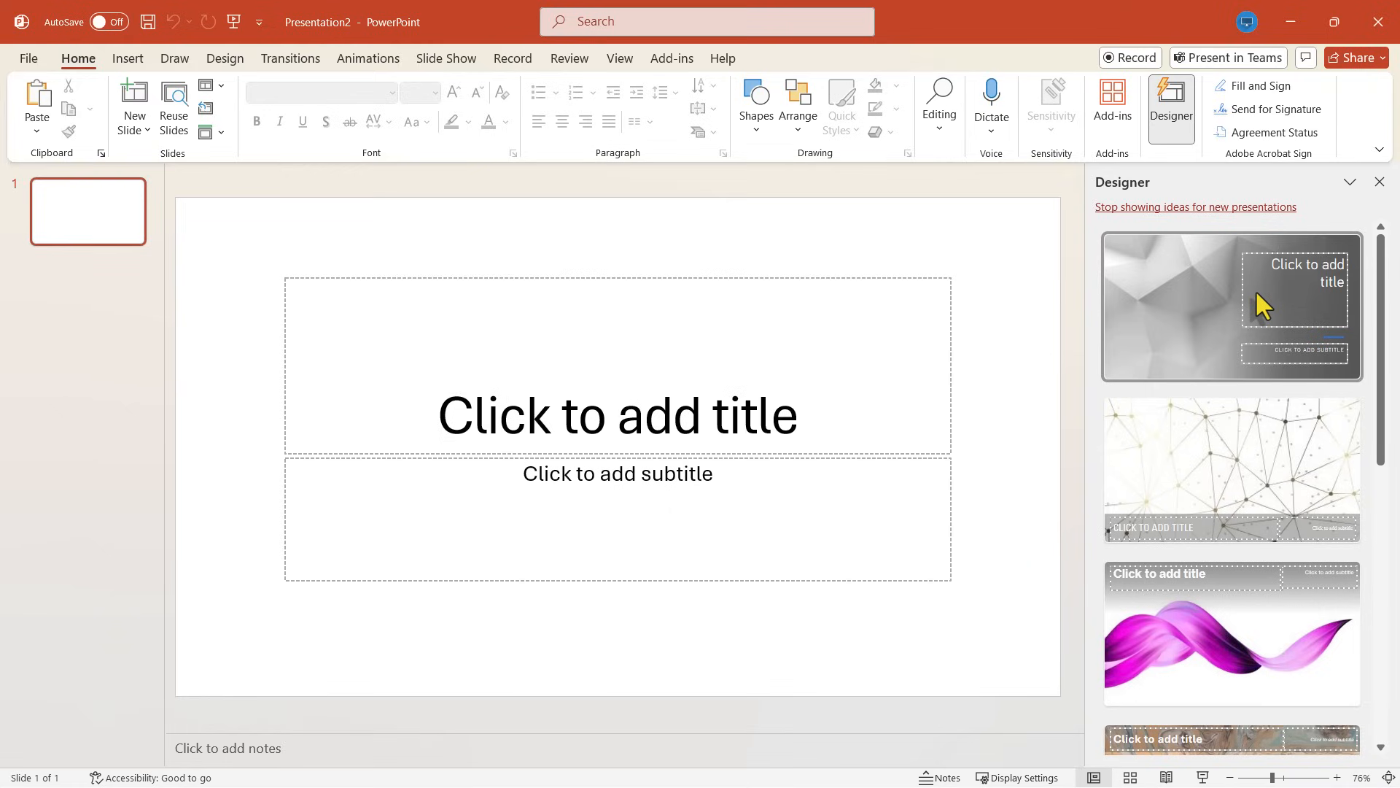
mouse_move(731, 184)
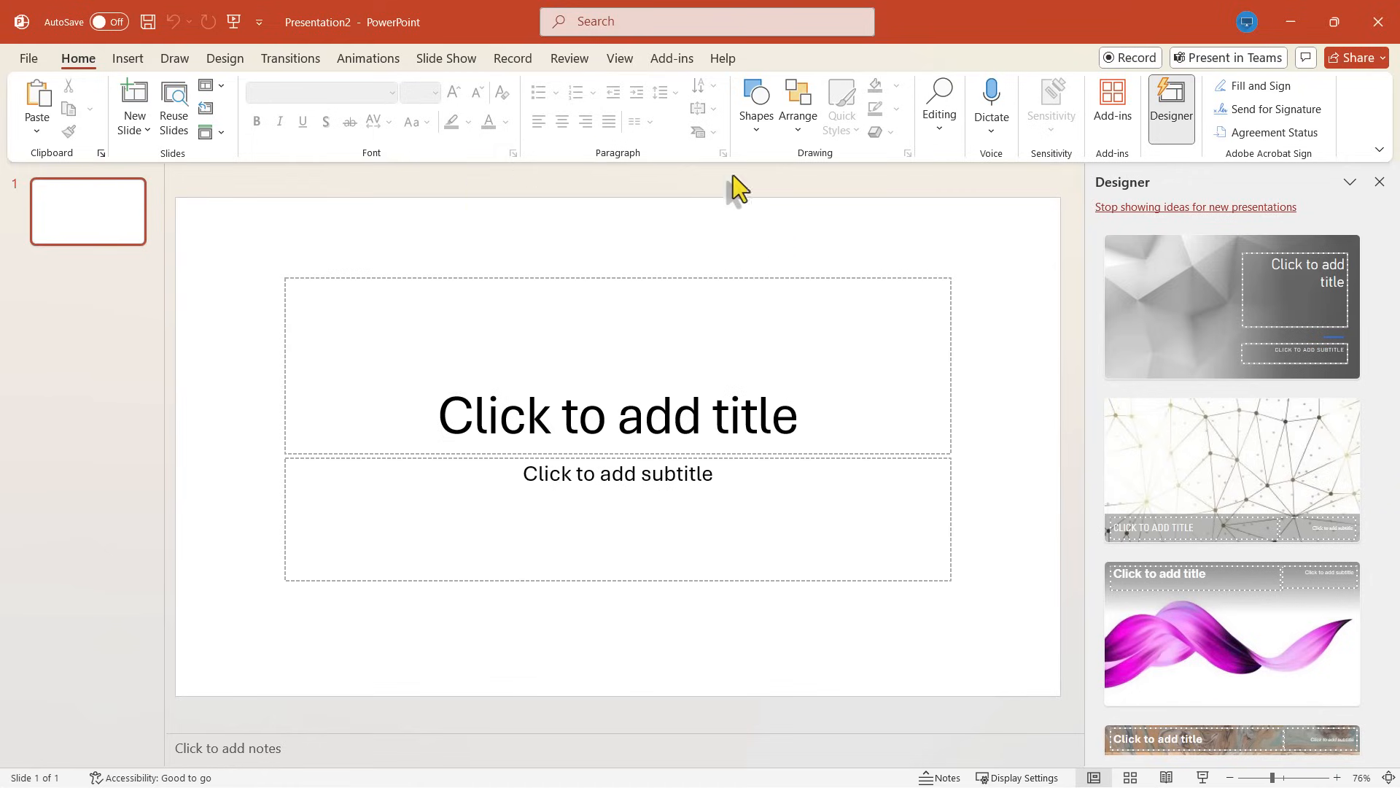
mouse_move(1155, 19)
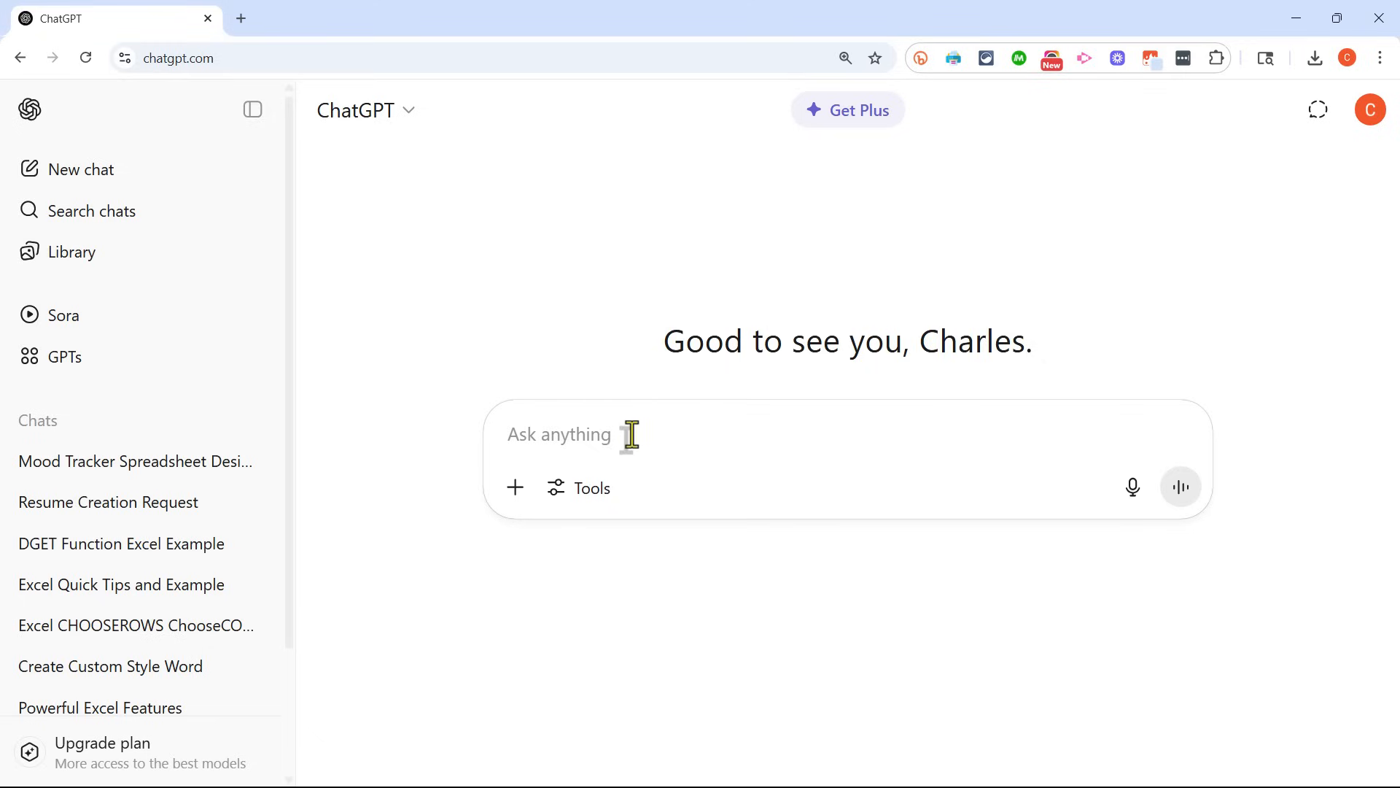
Step: Send ChatGPT a prompt for a retro gaming deck with synthwave colours, pixel fonts and loading-screen transitions
left_click(631, 435)
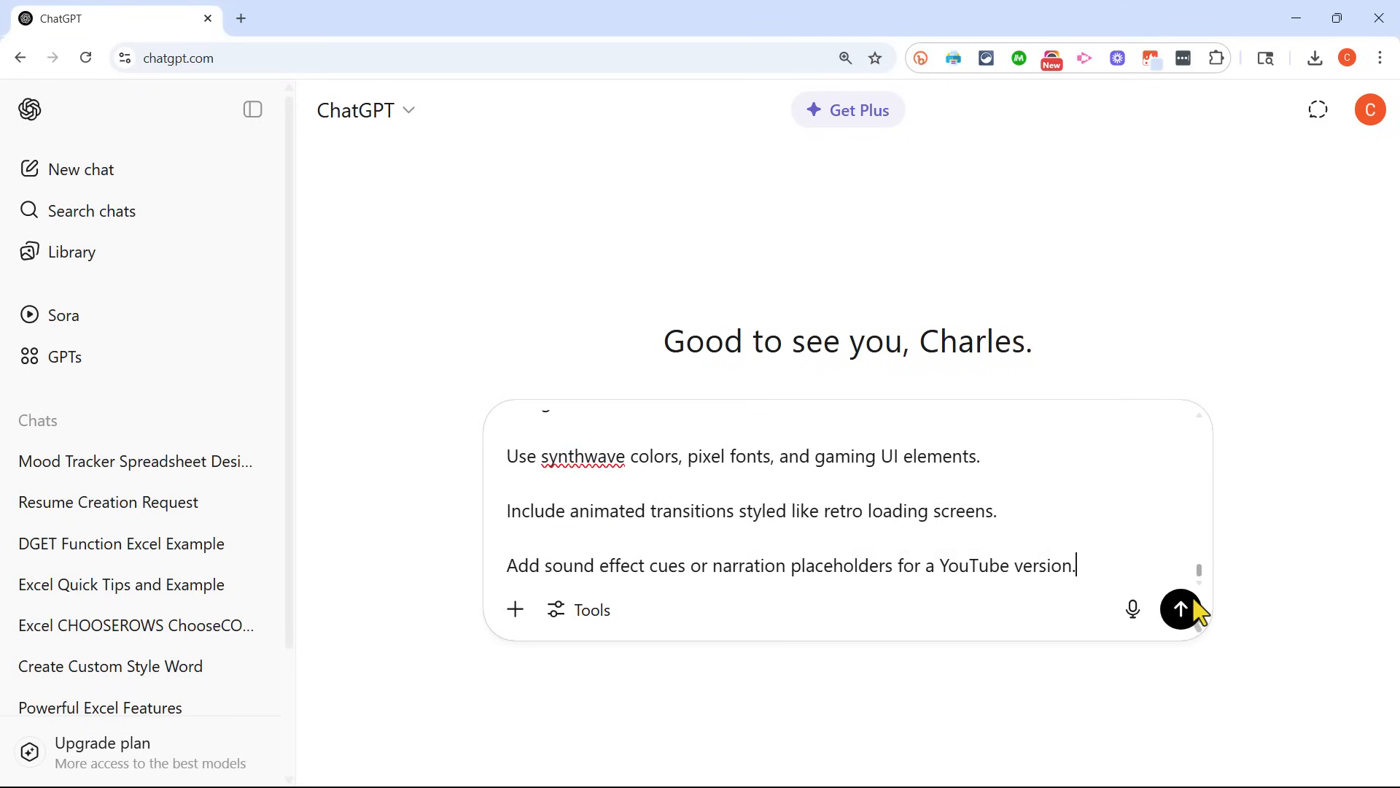
mouse_move(1048, 528)
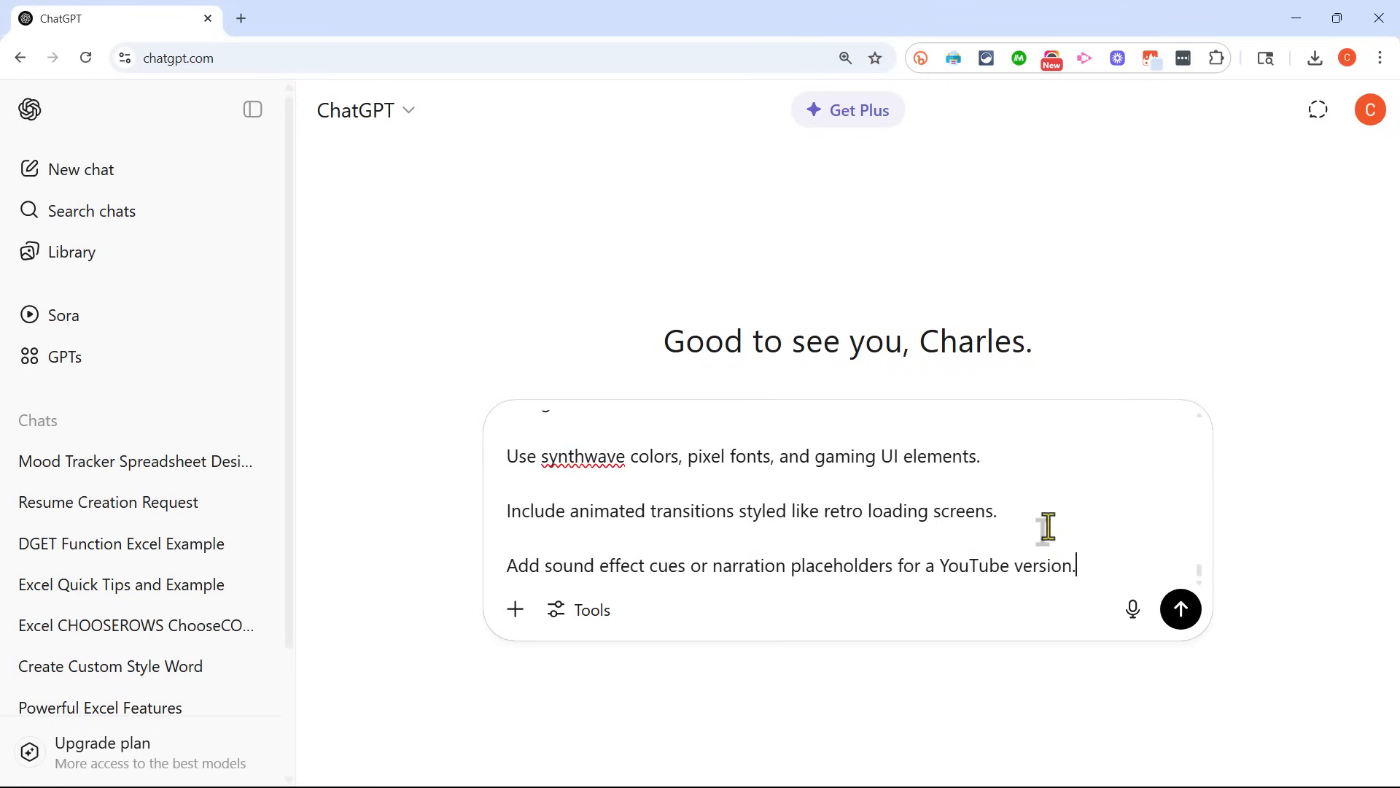
left_click(1180, 608)
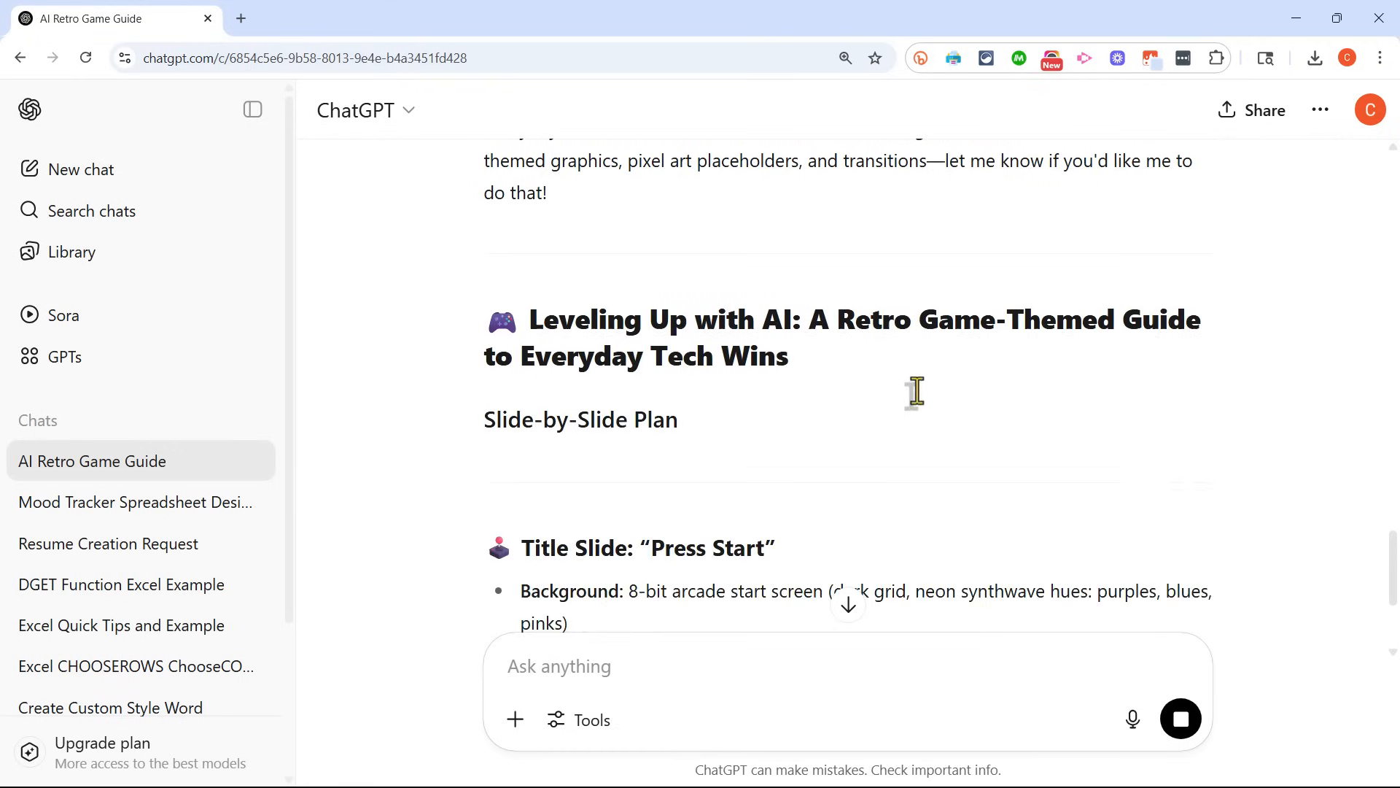
Step: Scroll through ChatGPT's 'Leveling Up with AI' slide plan down to the Next Step questions
scroll("down", 3)
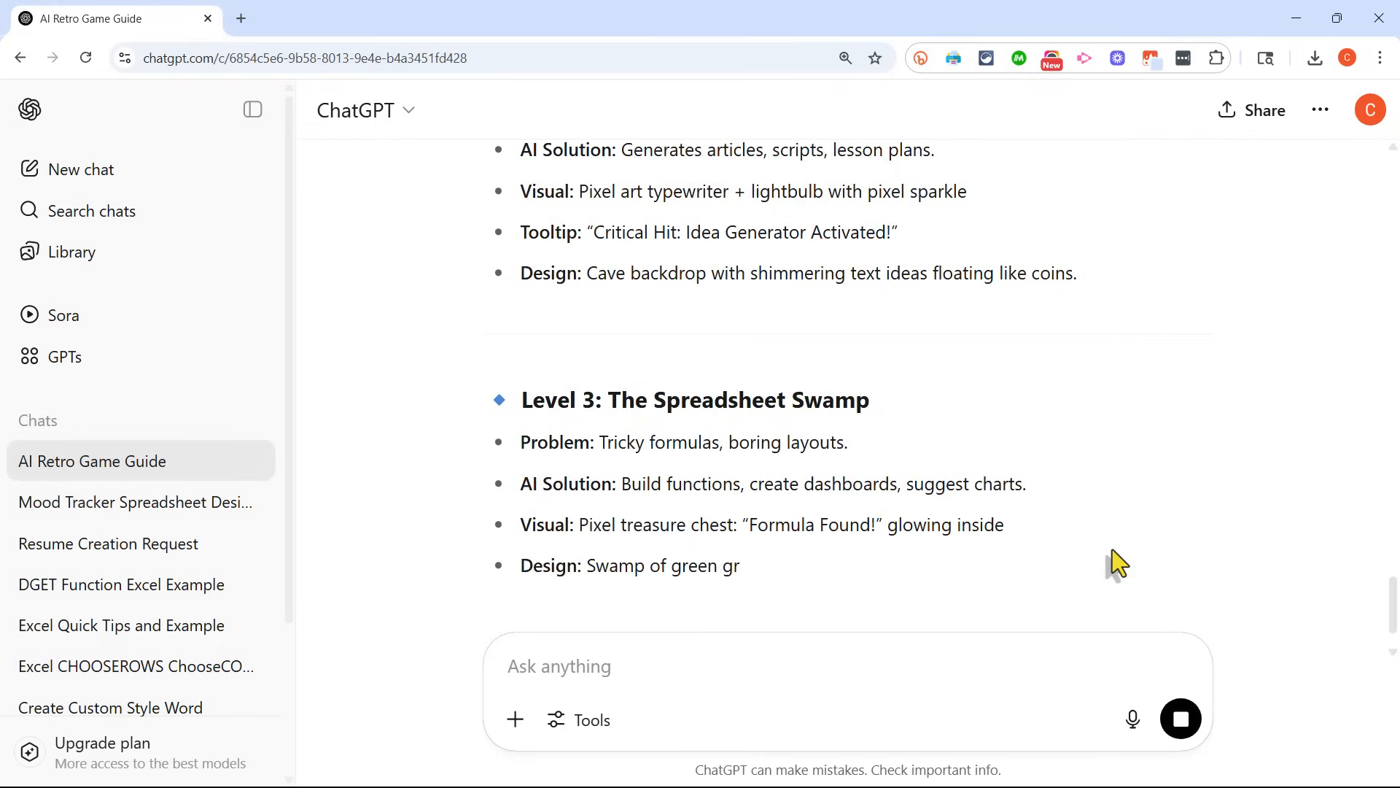
scroll("down", 3)
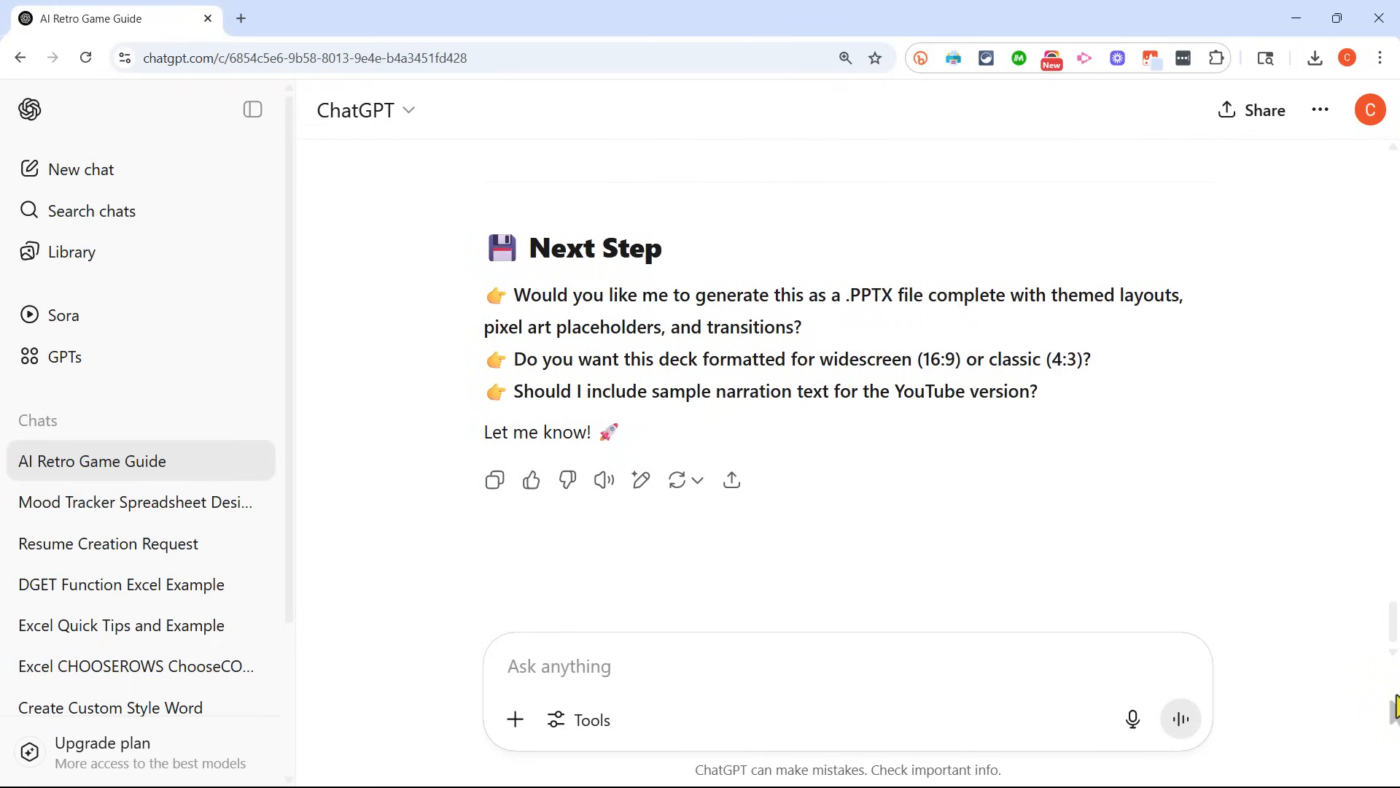
mouse_move(598, 179)
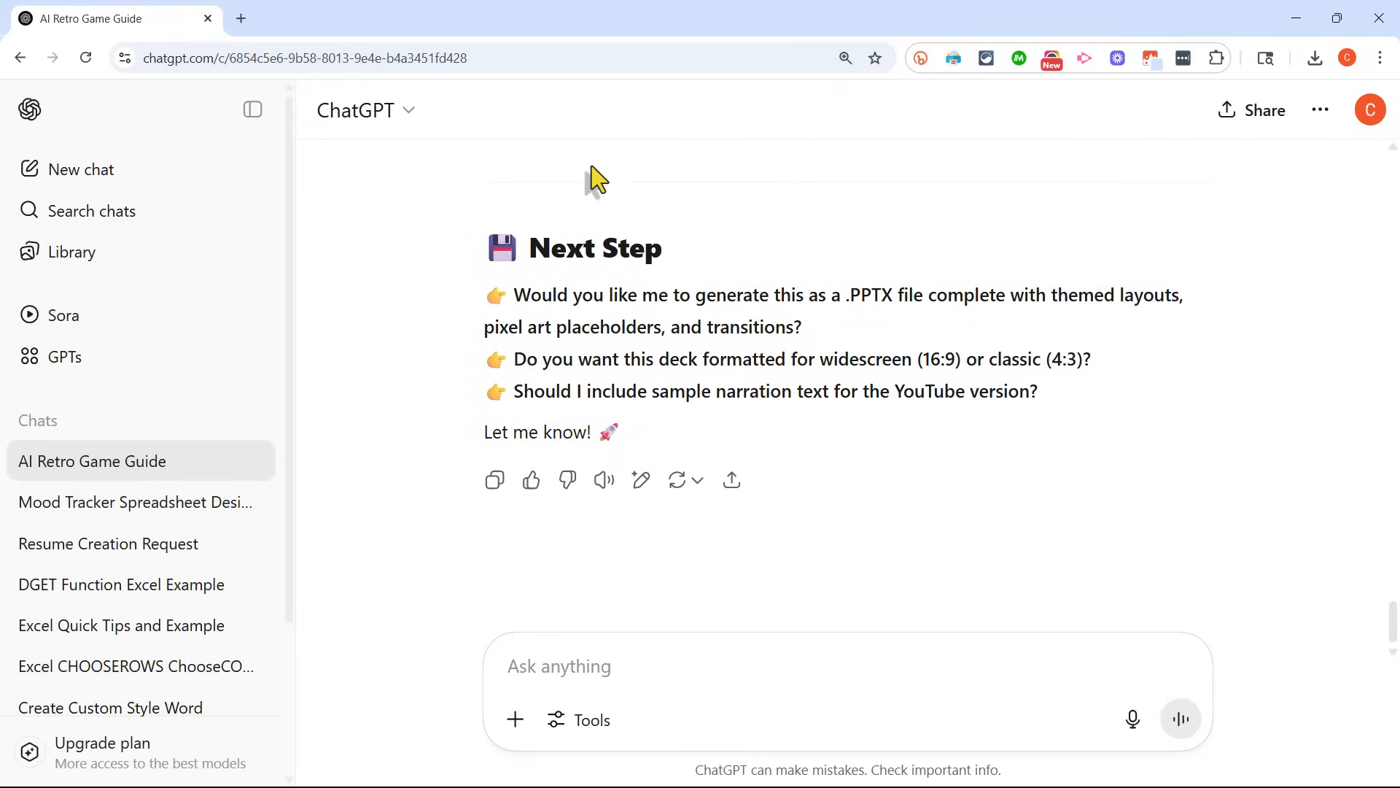
mouse_move(744, 316)
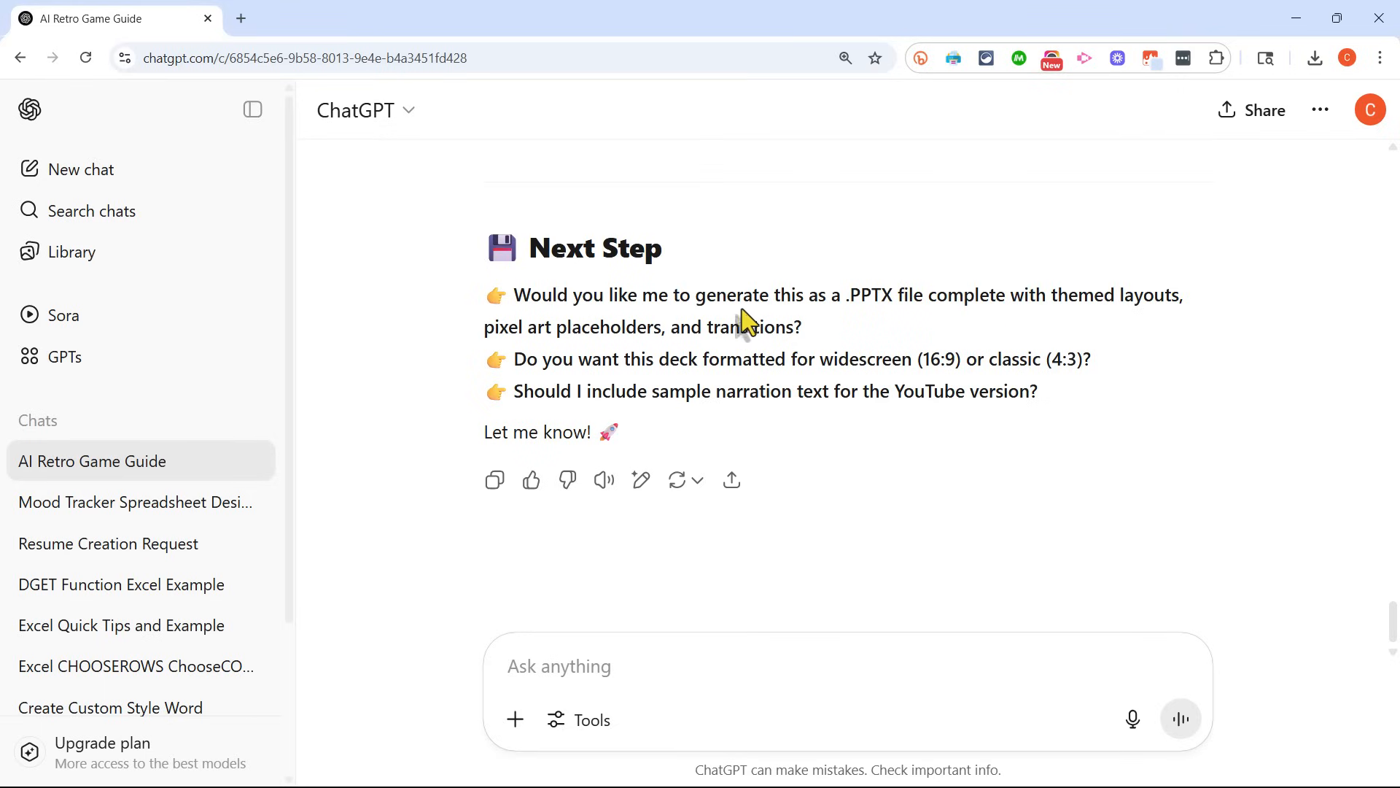
mouse_move(834, 321)
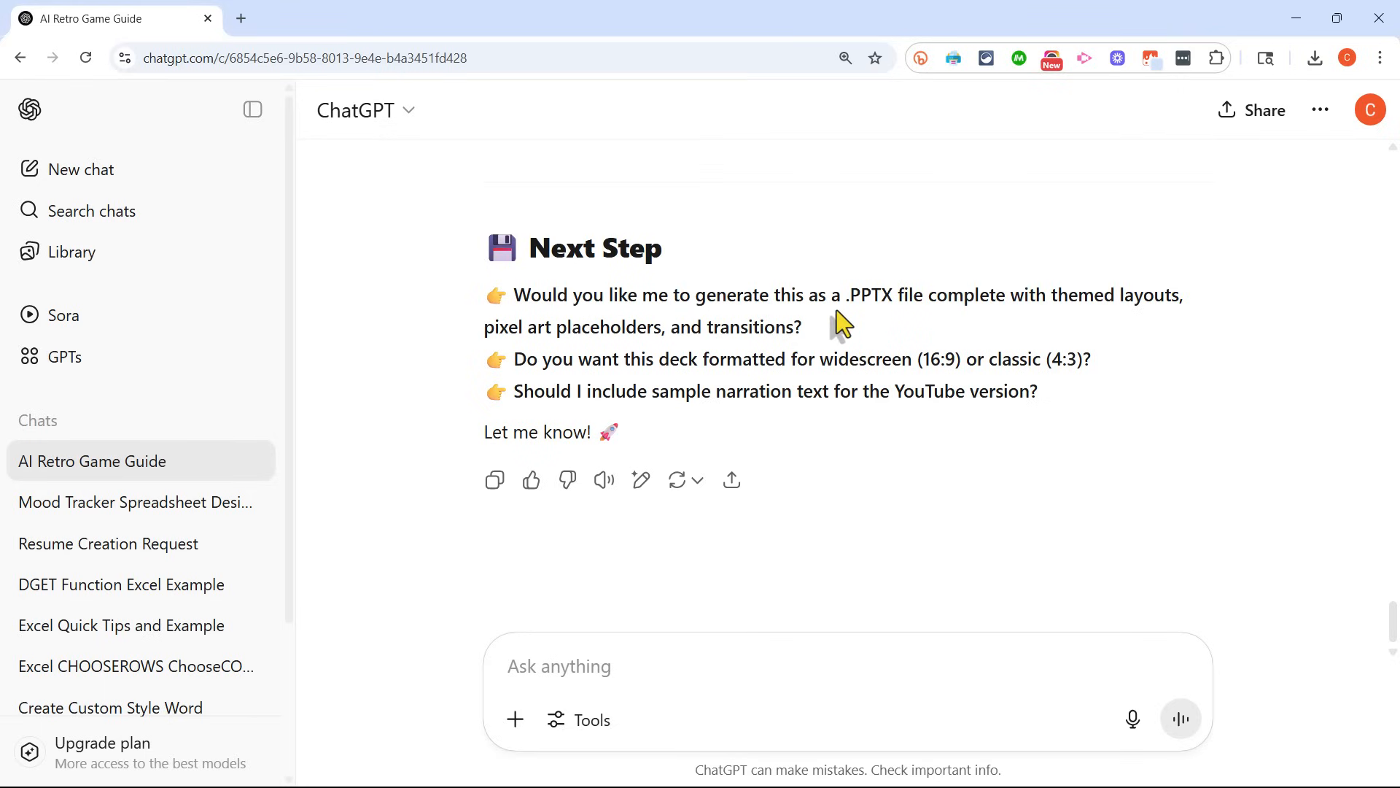
mouse_move(887, 356)
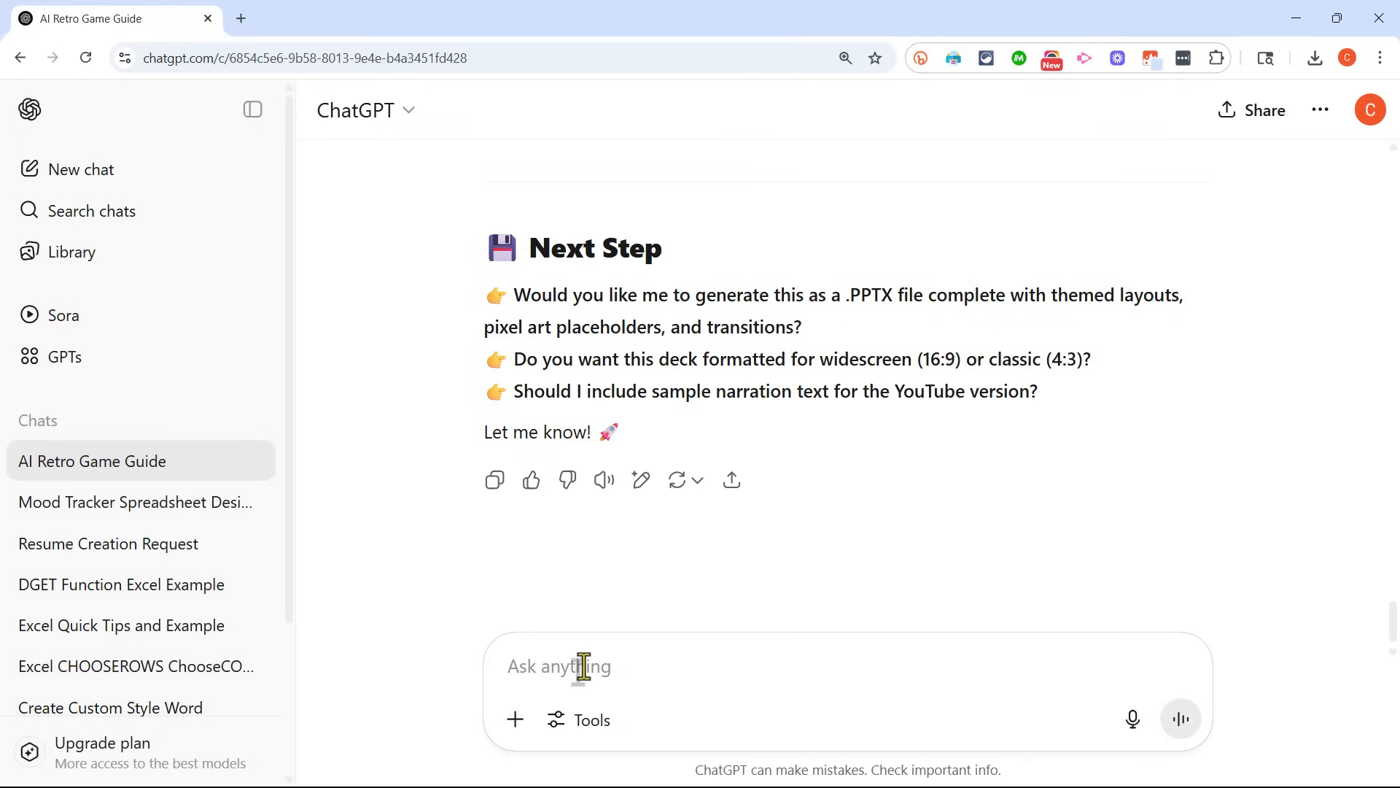
Step: Reply 'Yes, please create the .pptx file. Use widescreen format.' and send it
type("Yes, please create the .pptx")
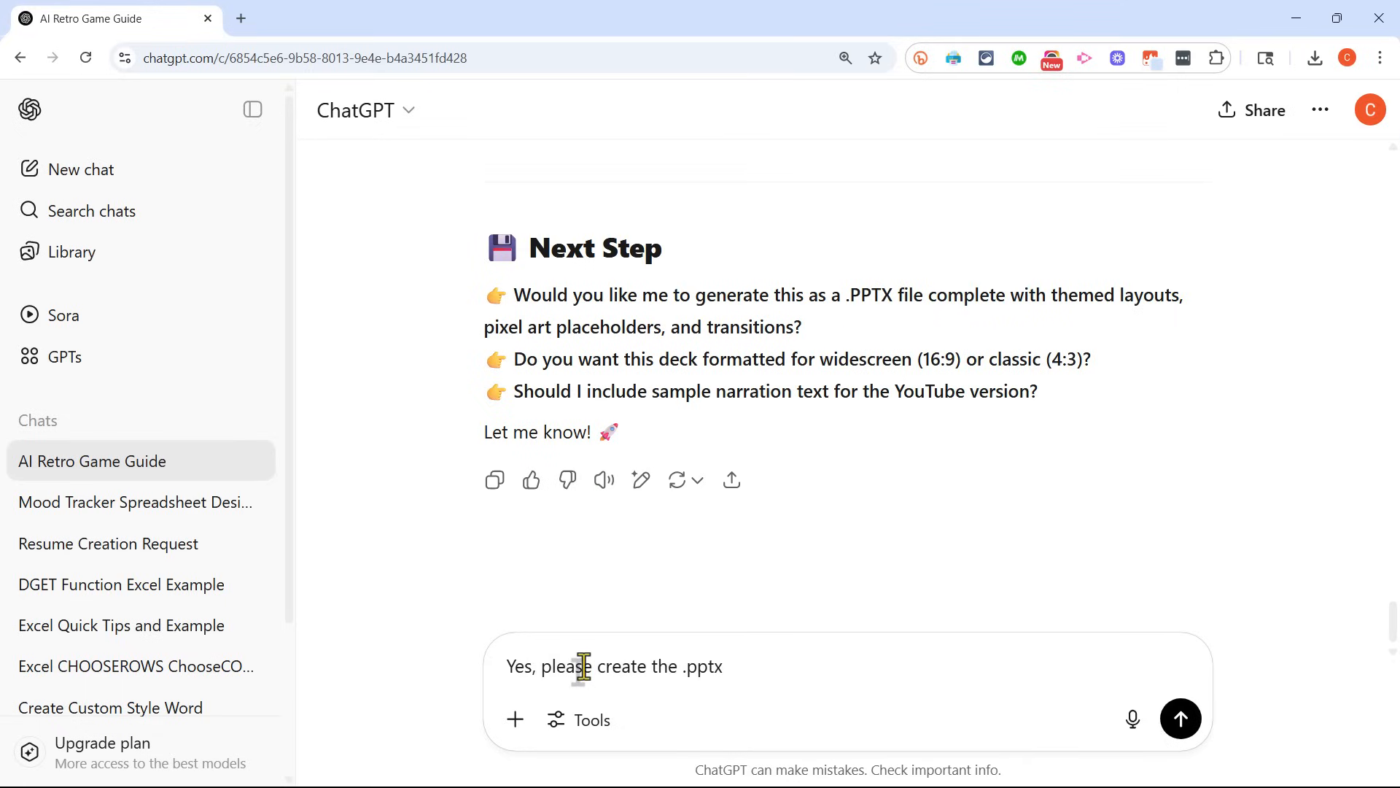
type("file. Use widescreen format.")
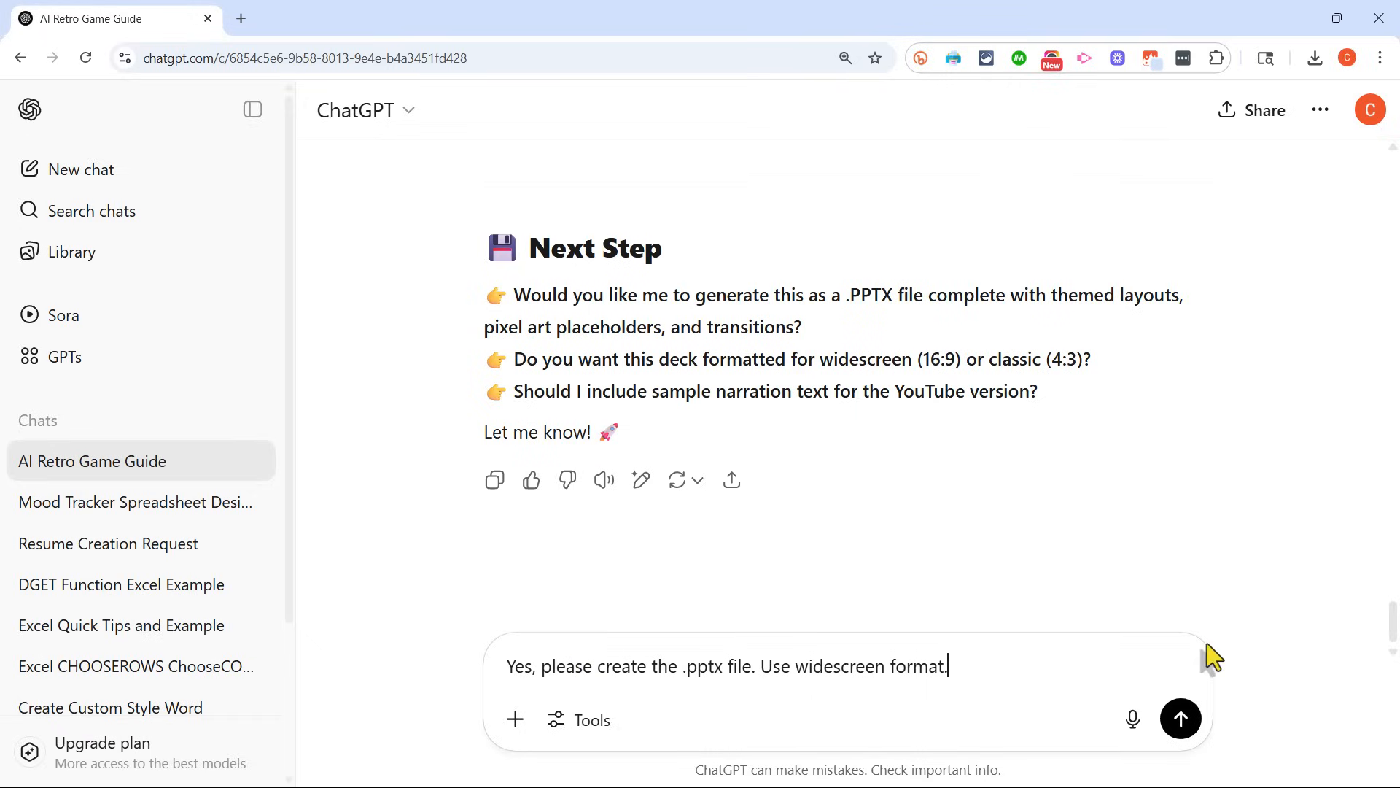
left_click(1181, 719)
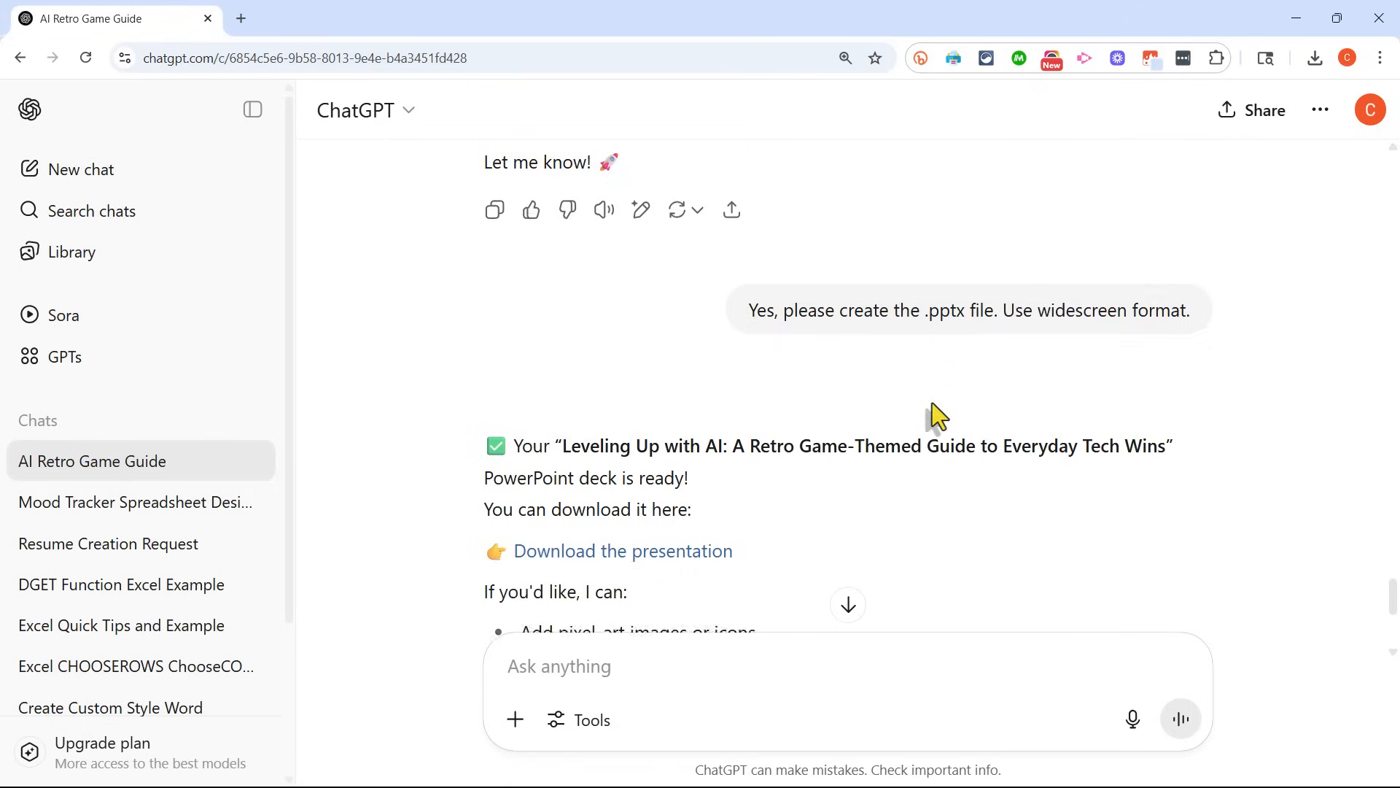
Step: Download the generated presentation and open it from the browser's downloads list
scroll("down", 3)
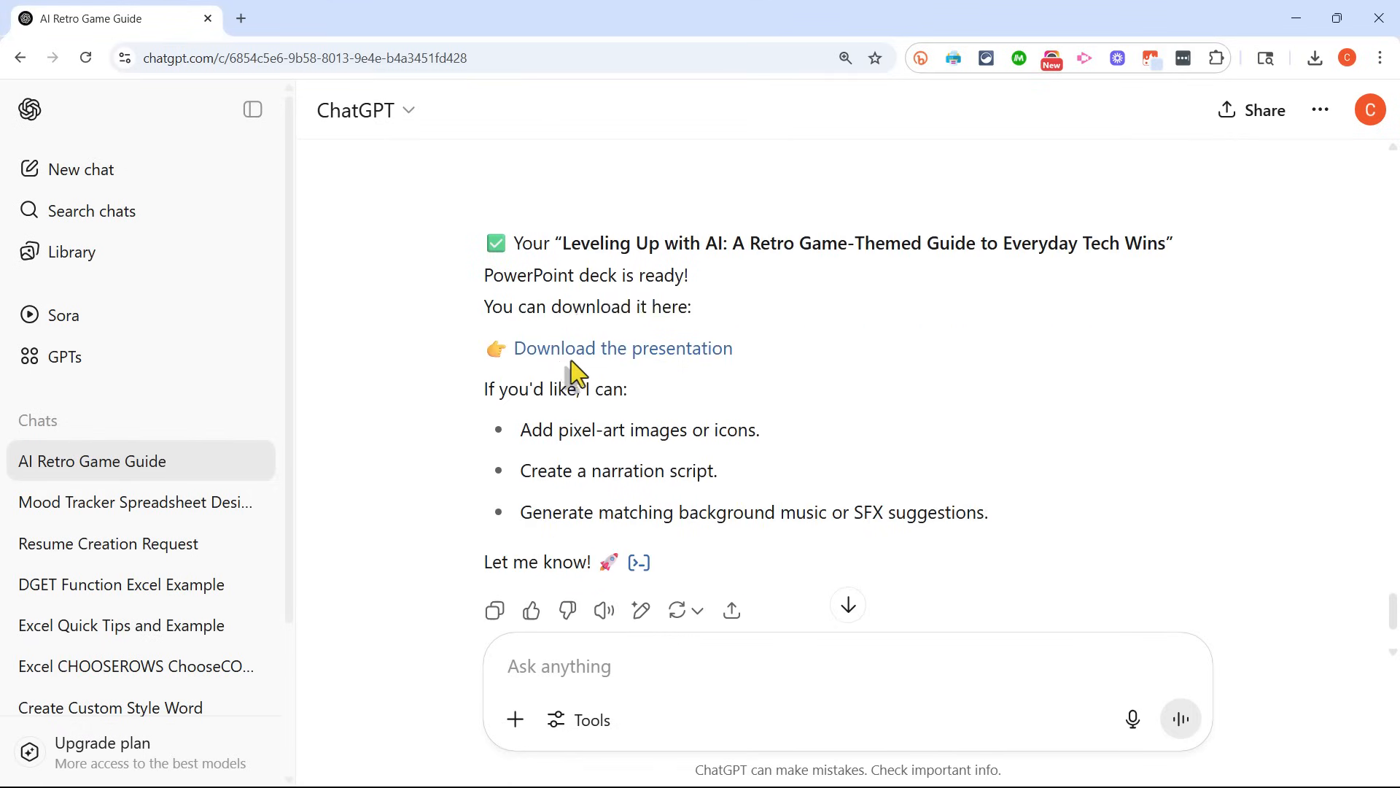
left_click(622, 348)
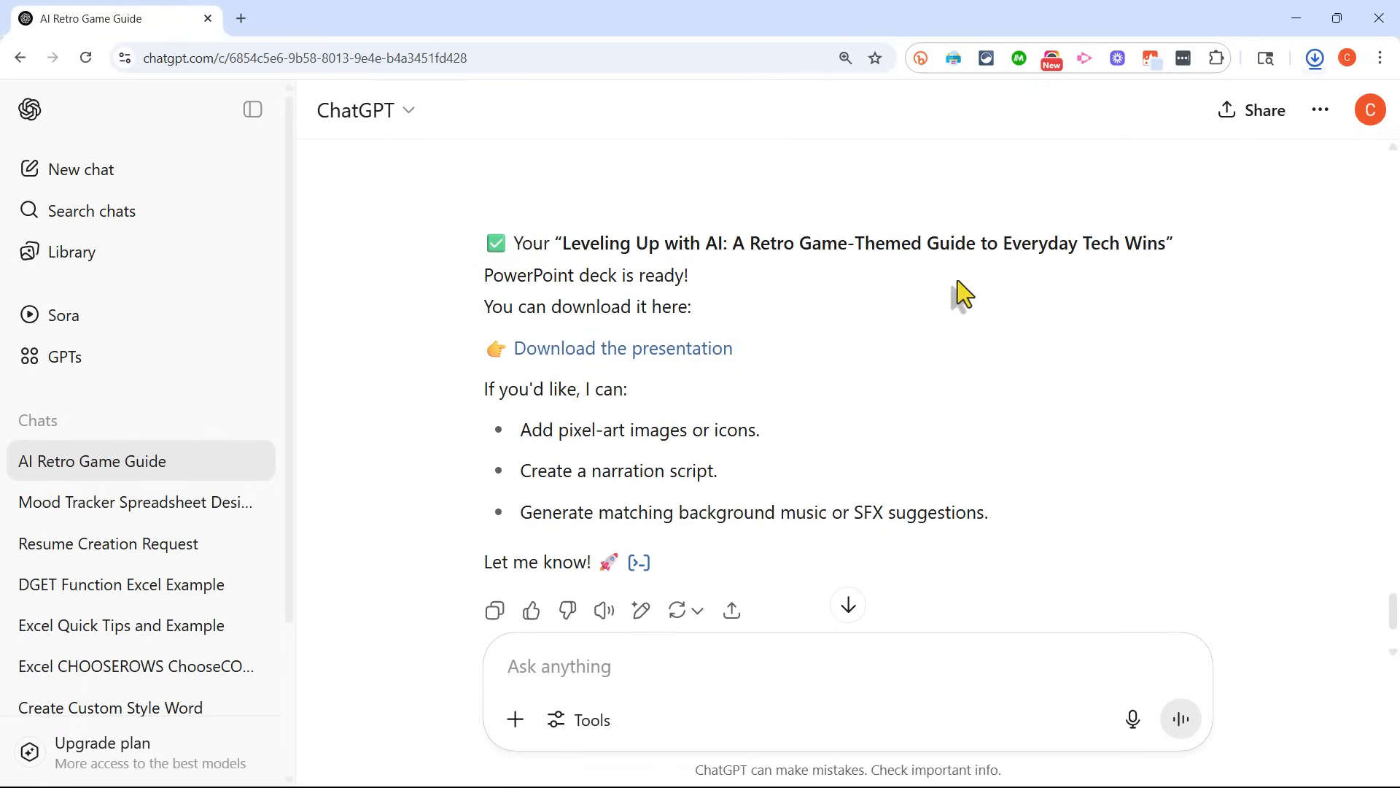
left_click(623, 348)
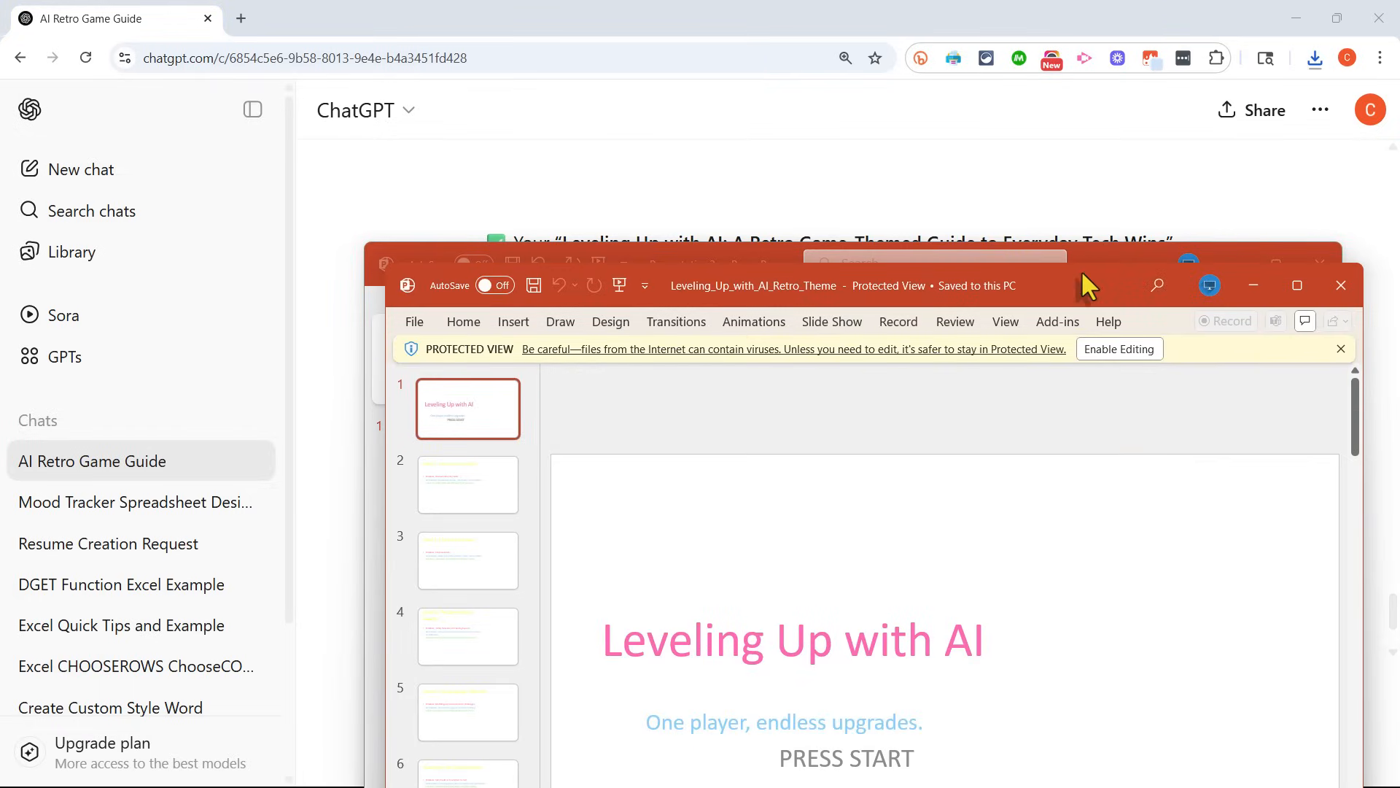
Step: Enable editing on the downloaded deck and show slide 3, 'Level 2: The Content Cave'
left_click(1298, 285)
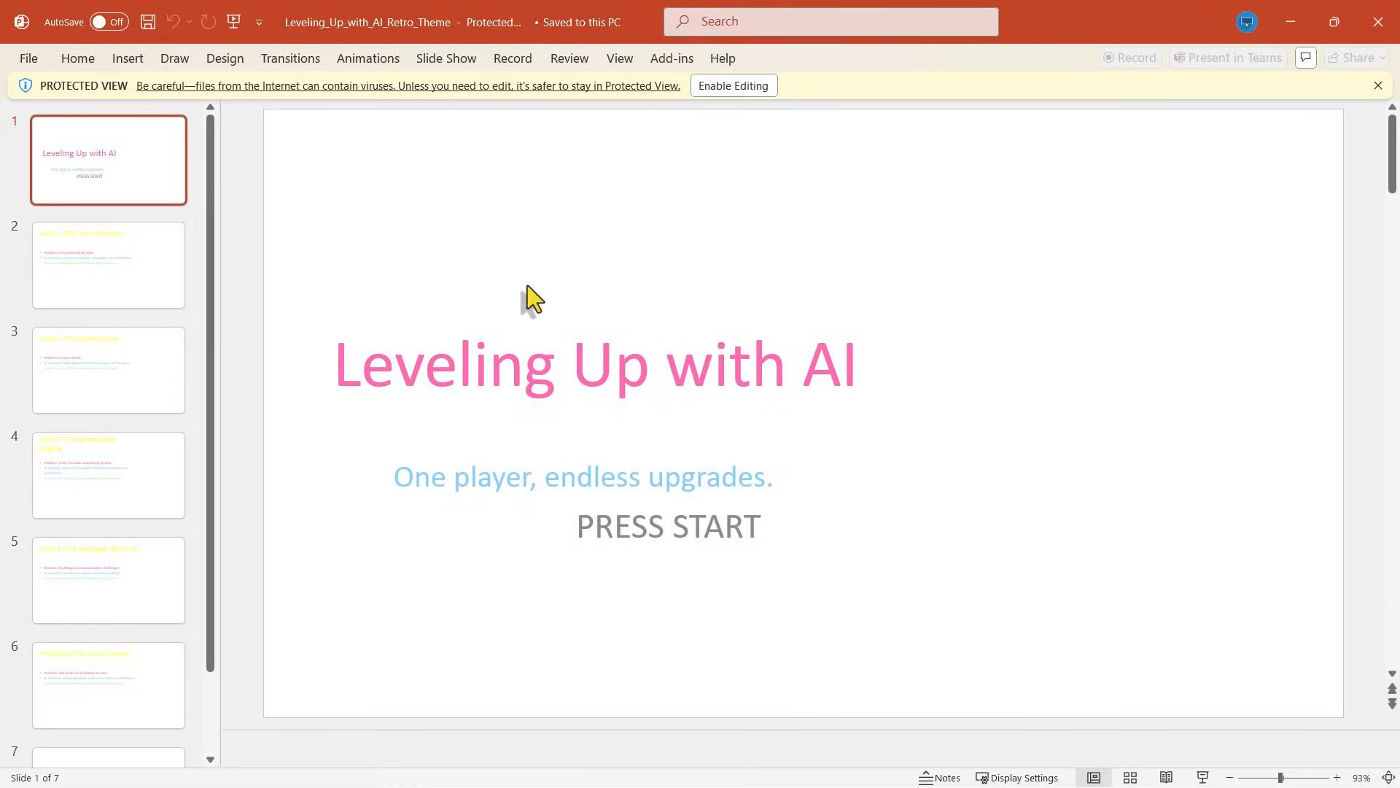
mouse_move(388, 250)
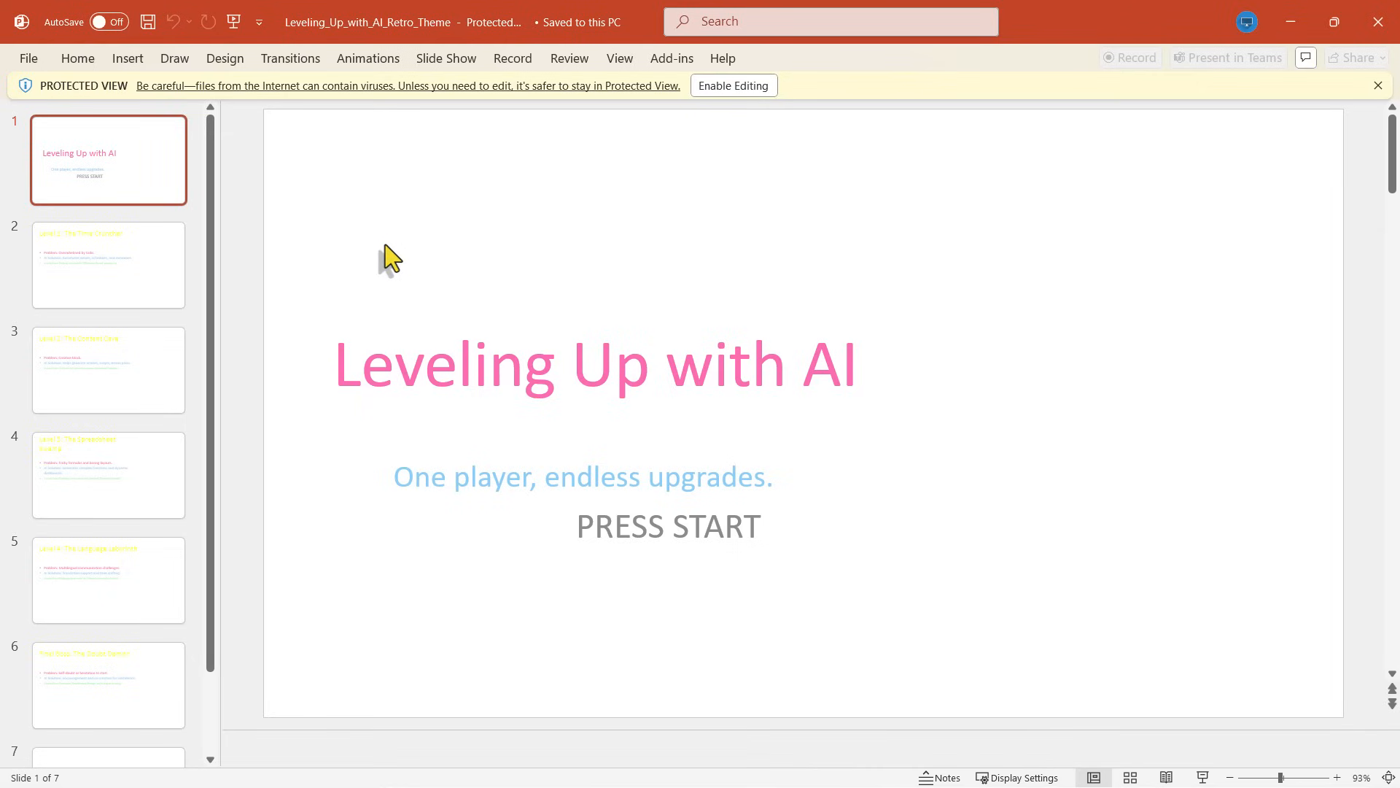
mouse_move(750, 93)
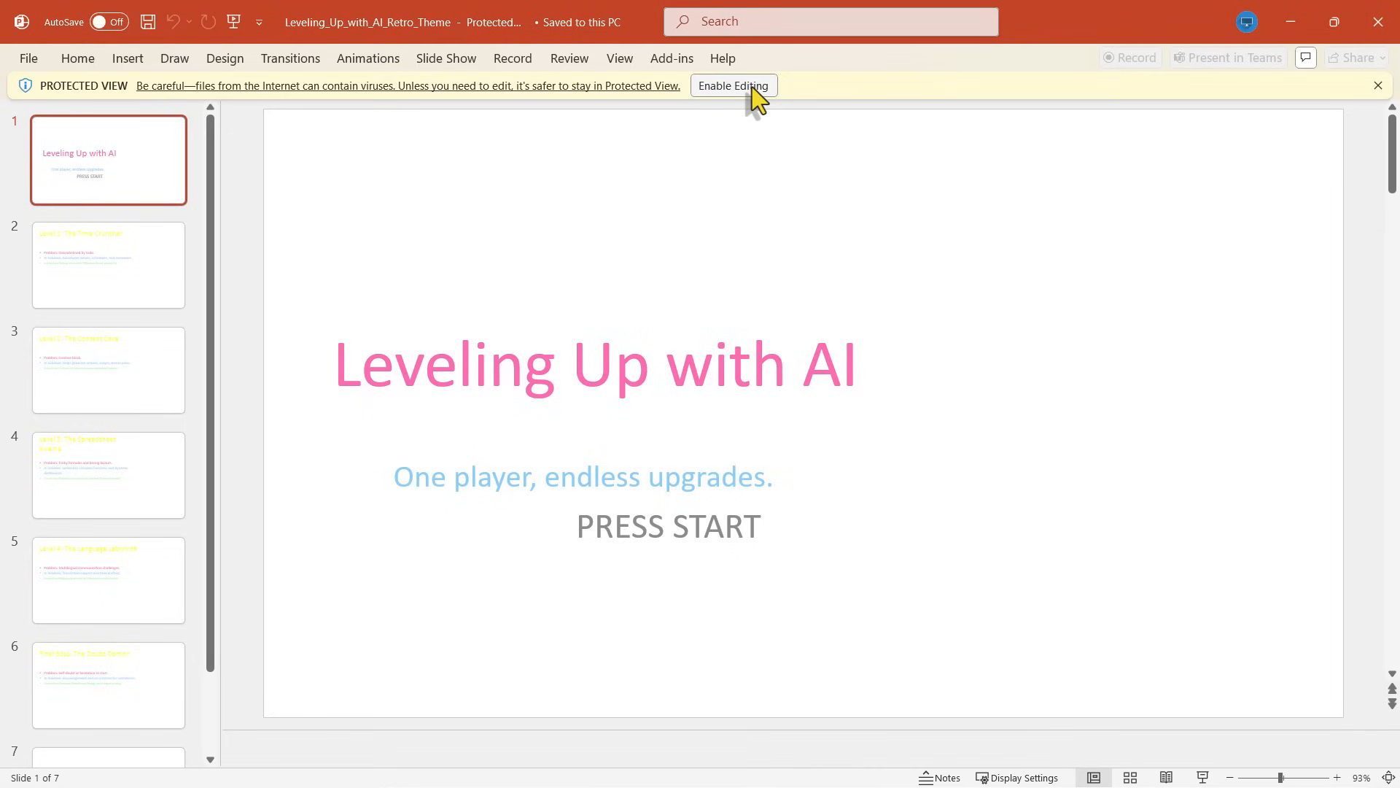
left_click(733, 86)
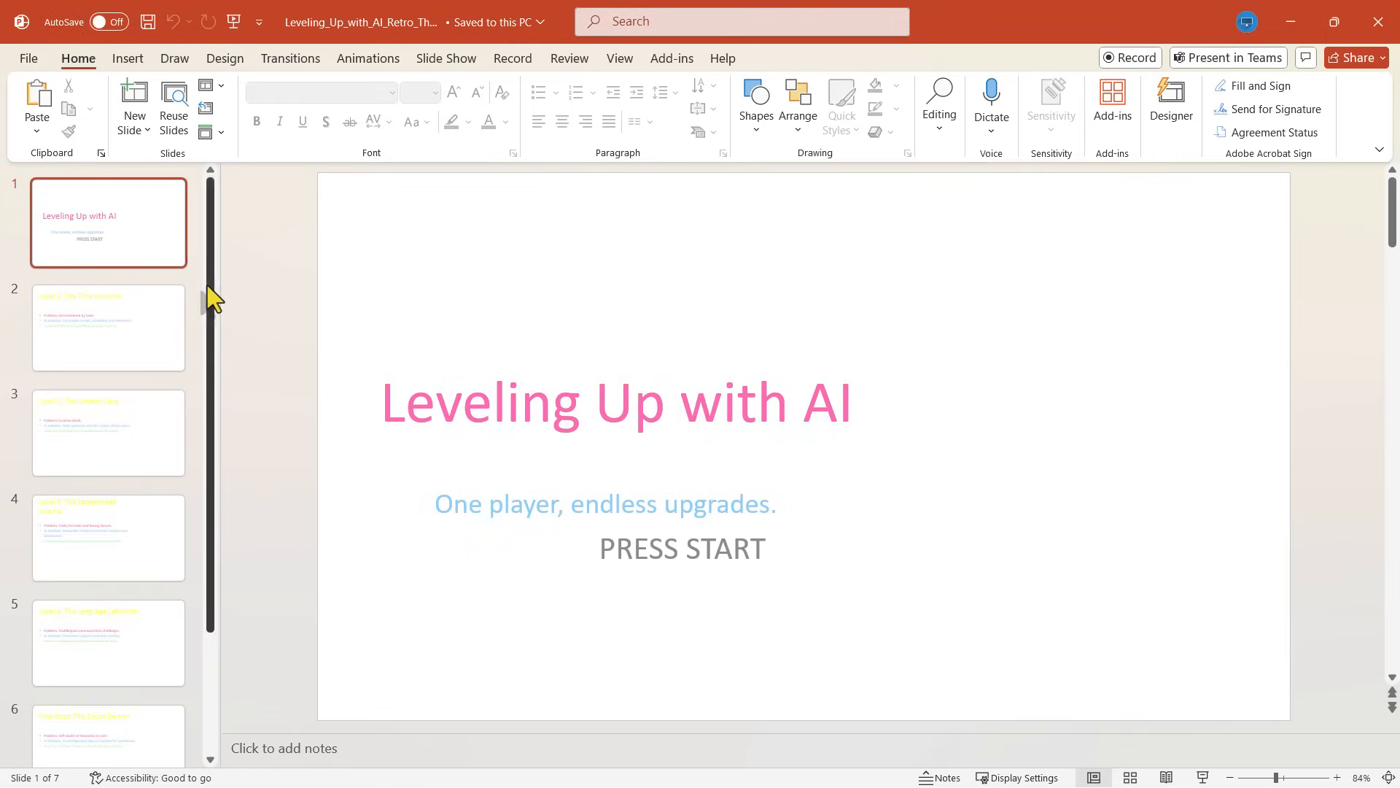
scroll("down", 3)
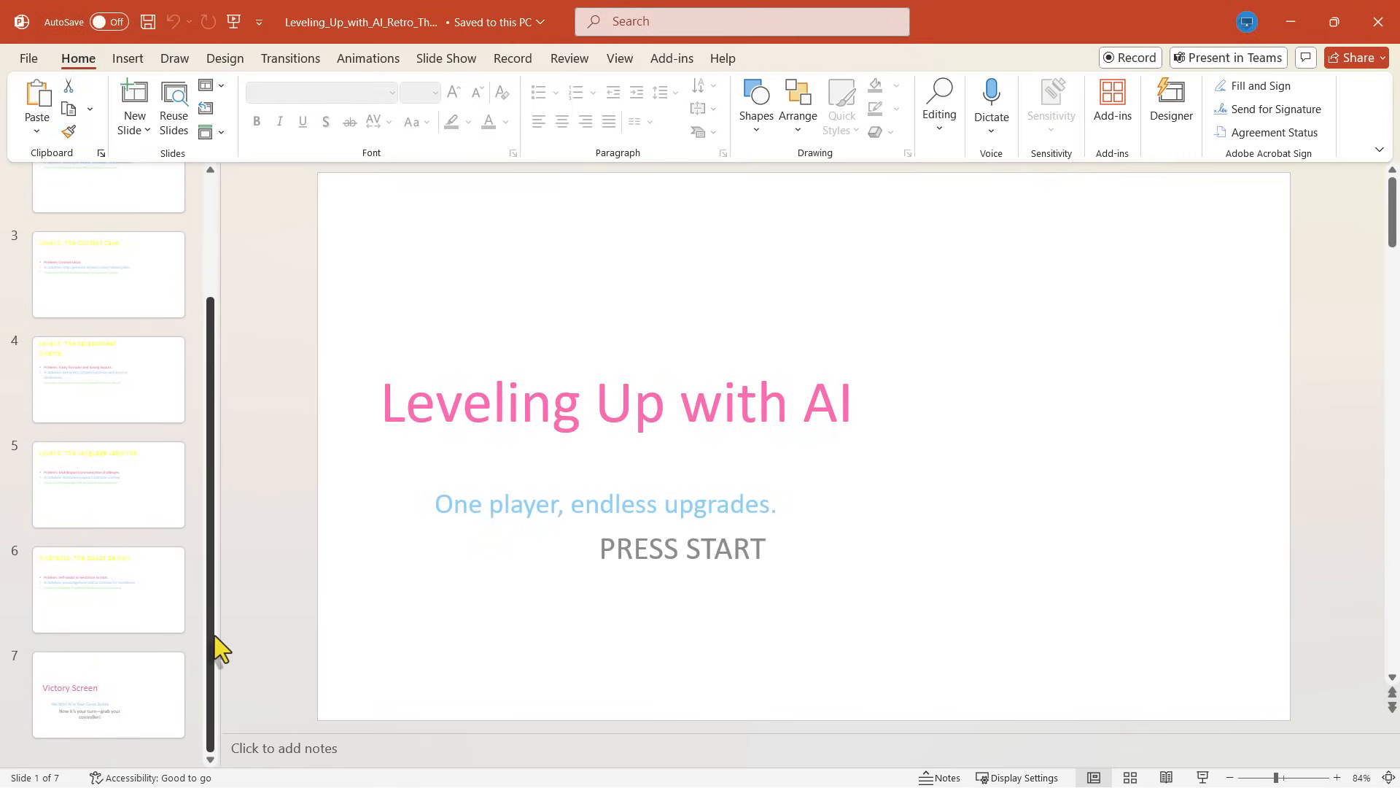
mouse_move(365, 508)
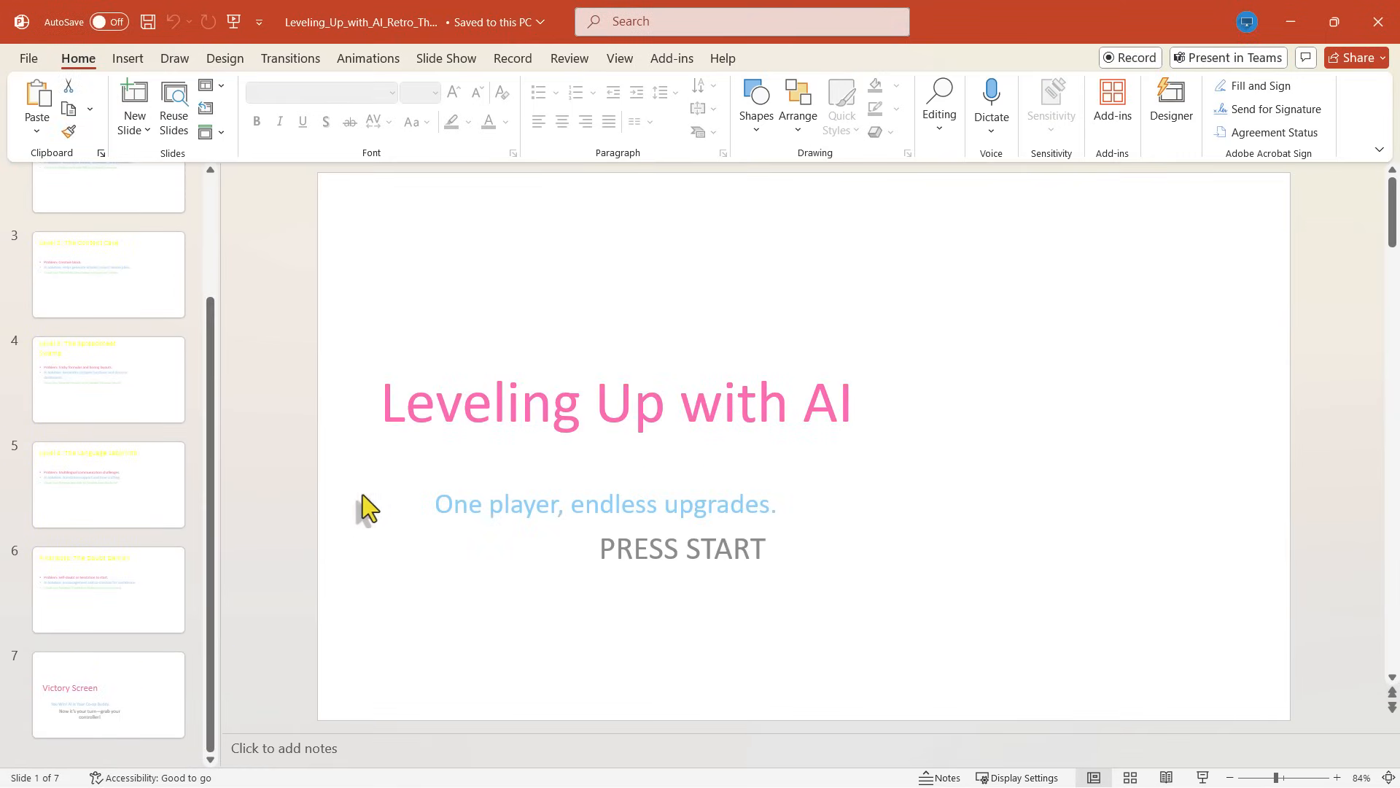
left_click(108, 275)
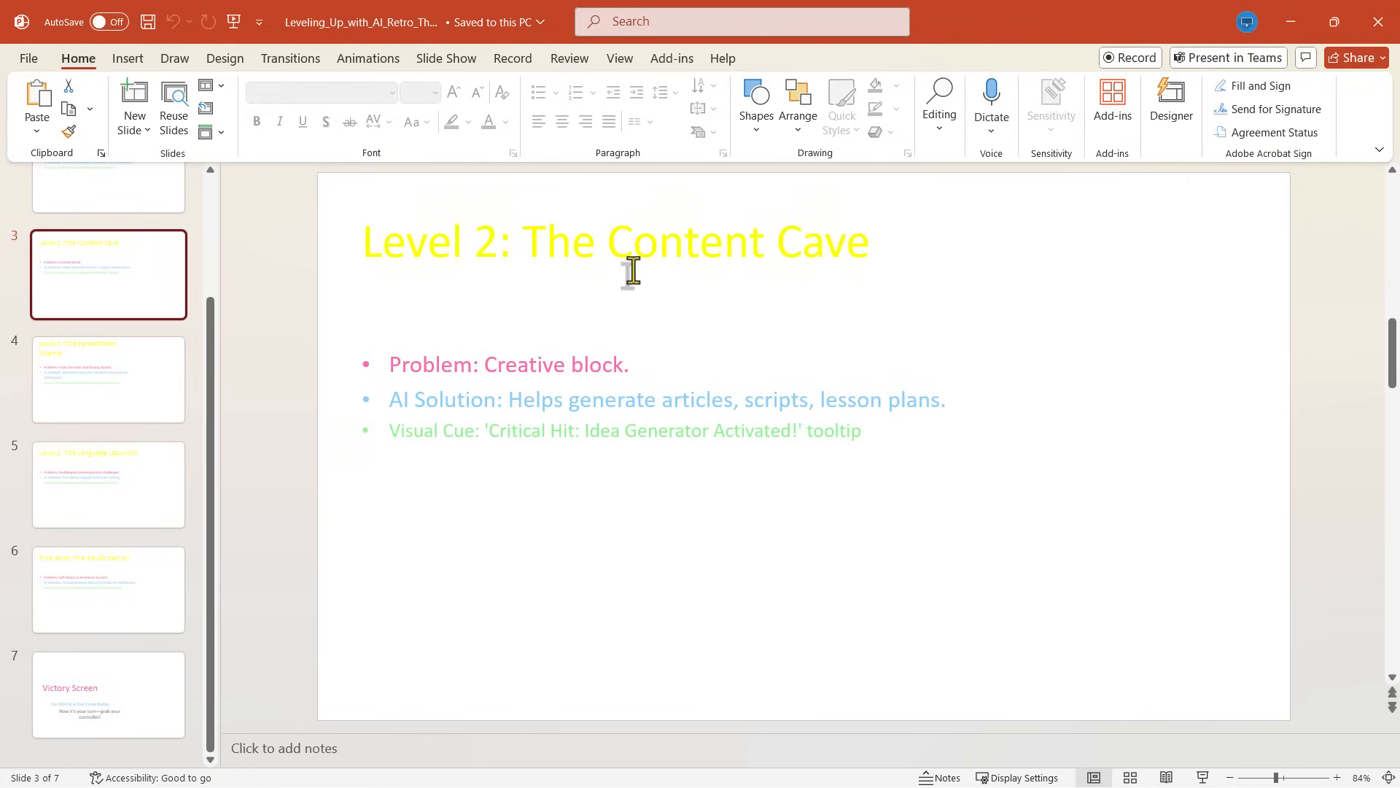
mouse_move(763, 222)
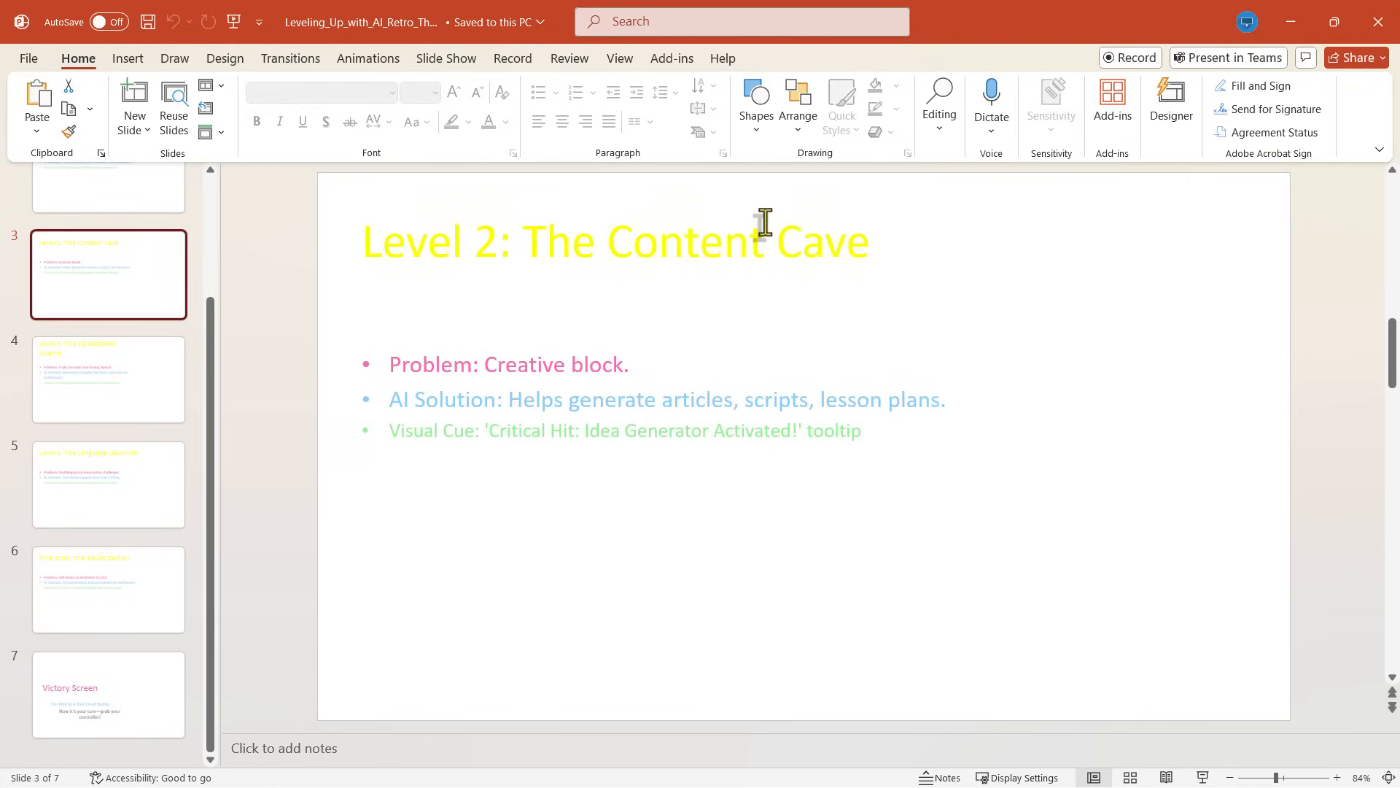
mouse_move(586, 263)
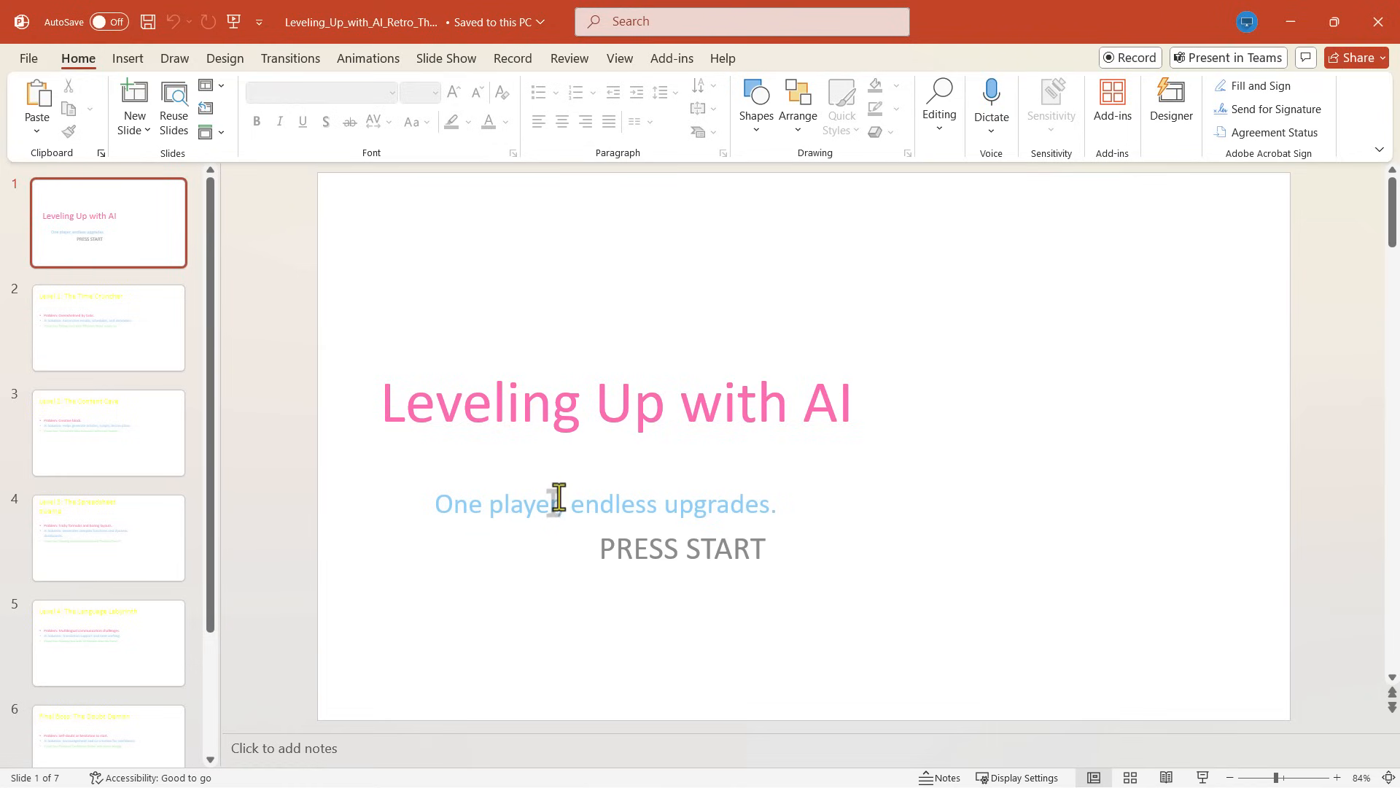
Step: Review the Level 1 and Level 3 slides, returning each time to the title slide
left_click(108, 328)
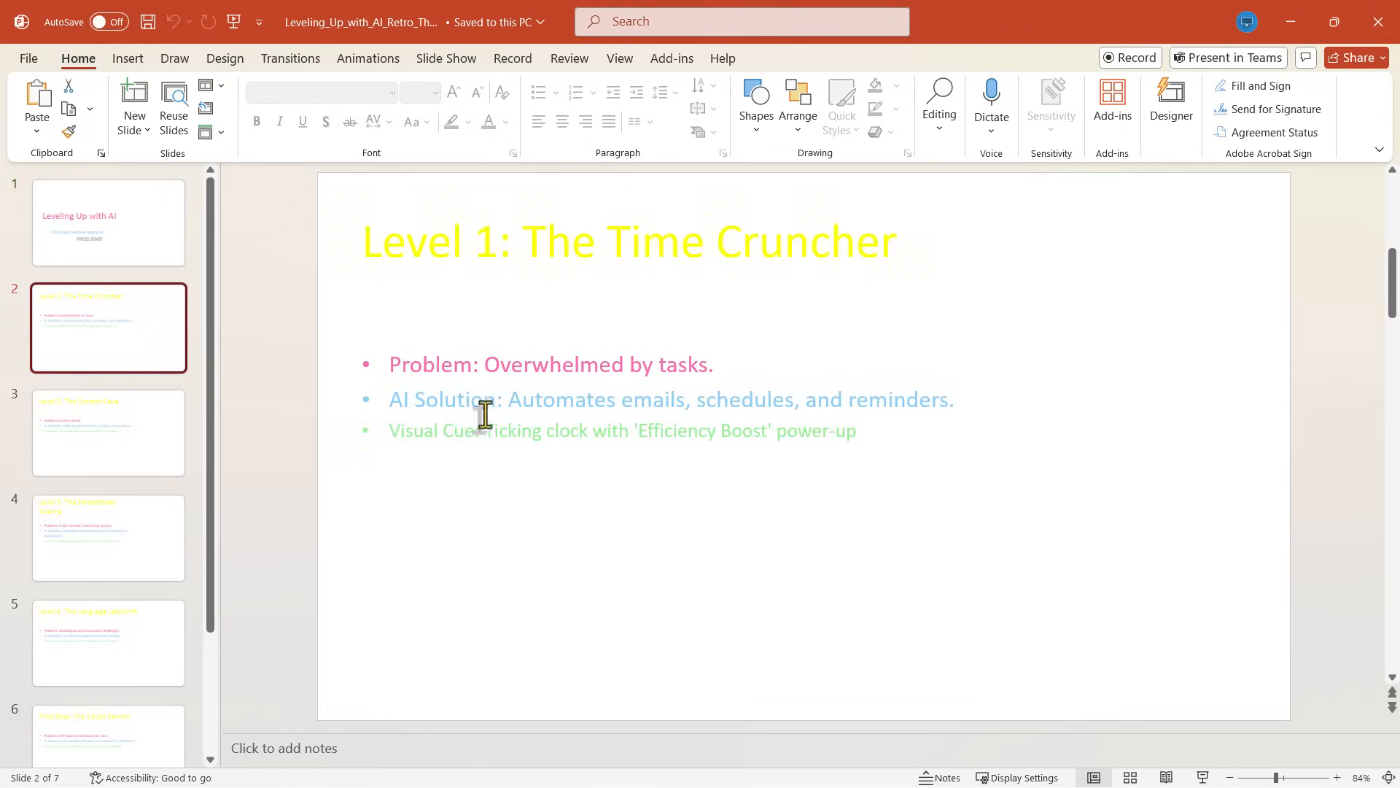
left_click(108, 221)
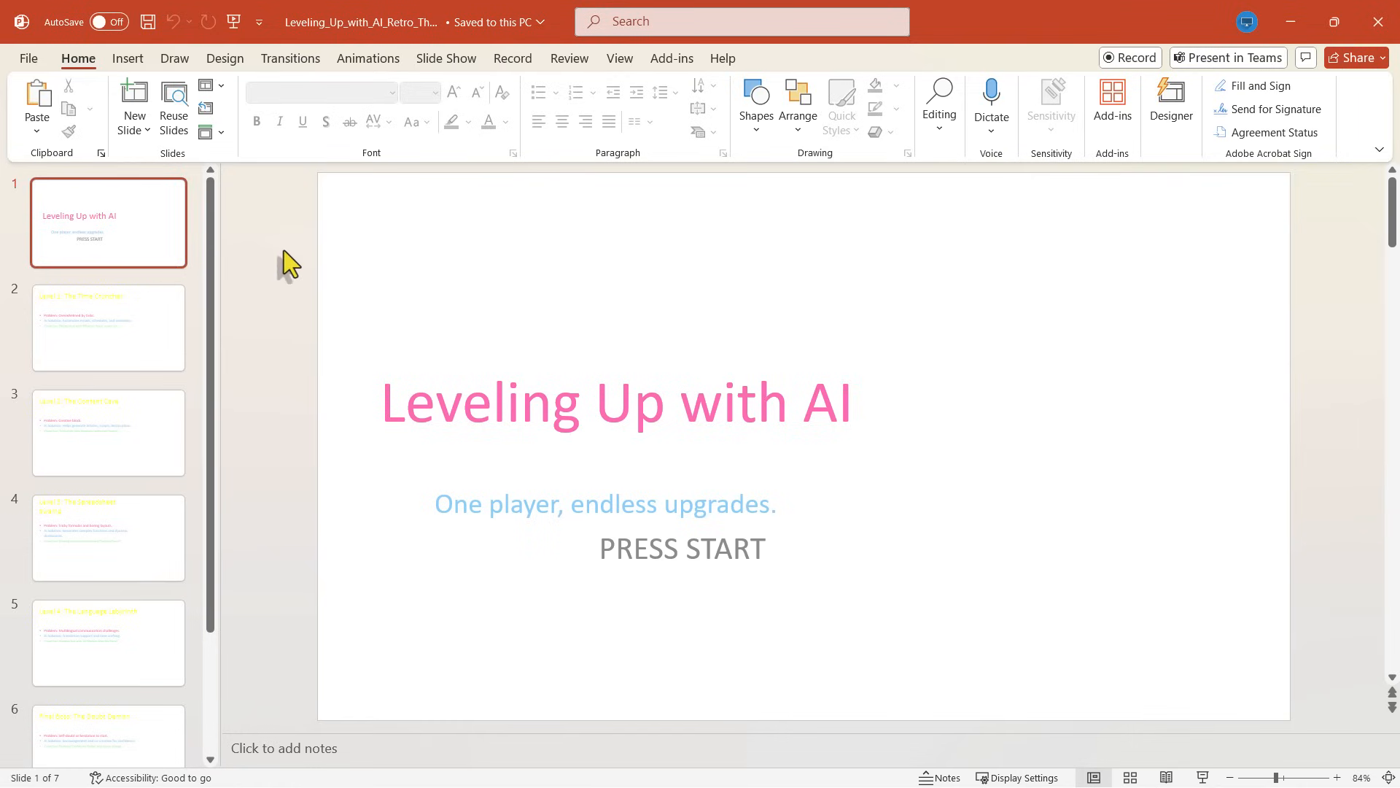
mouse_move(641, 532)
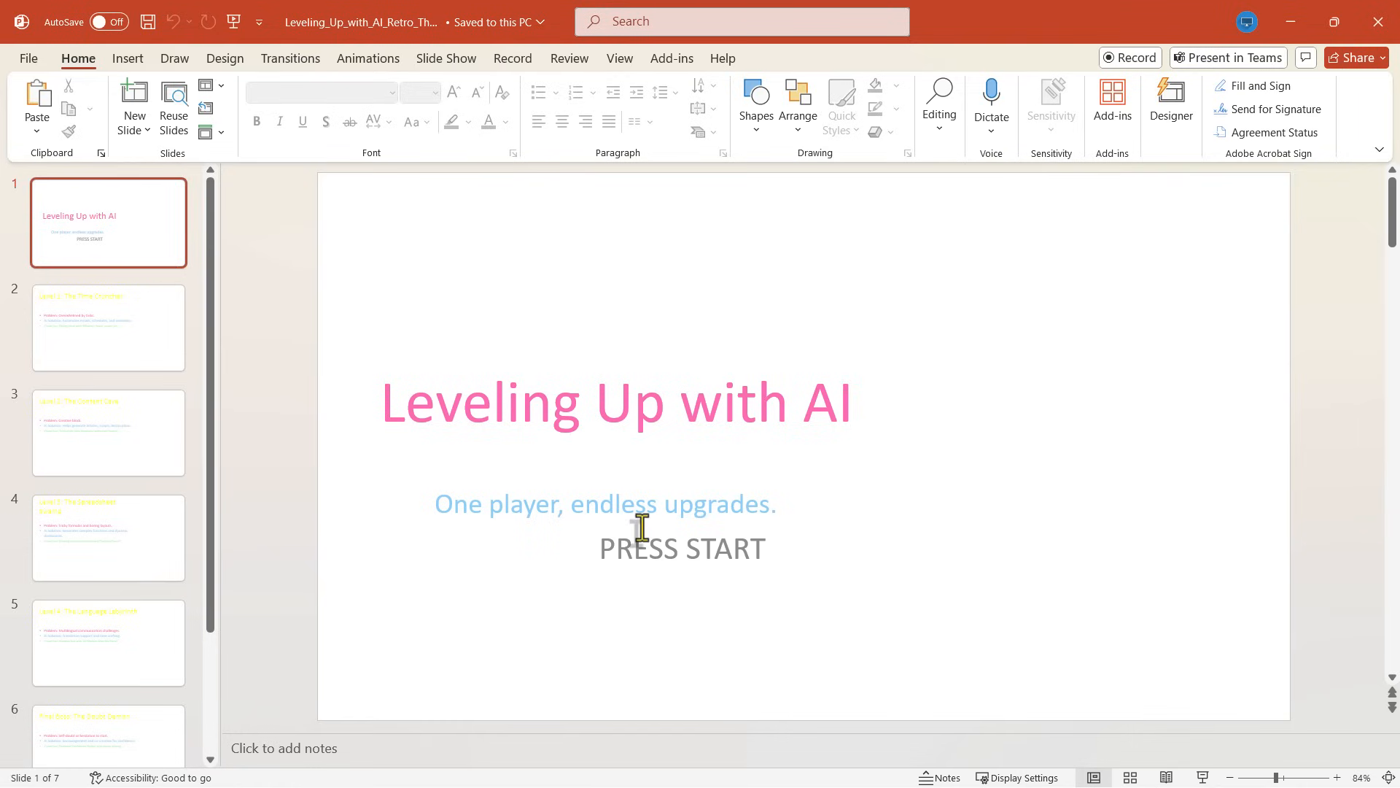
mouse_move(719, 595)
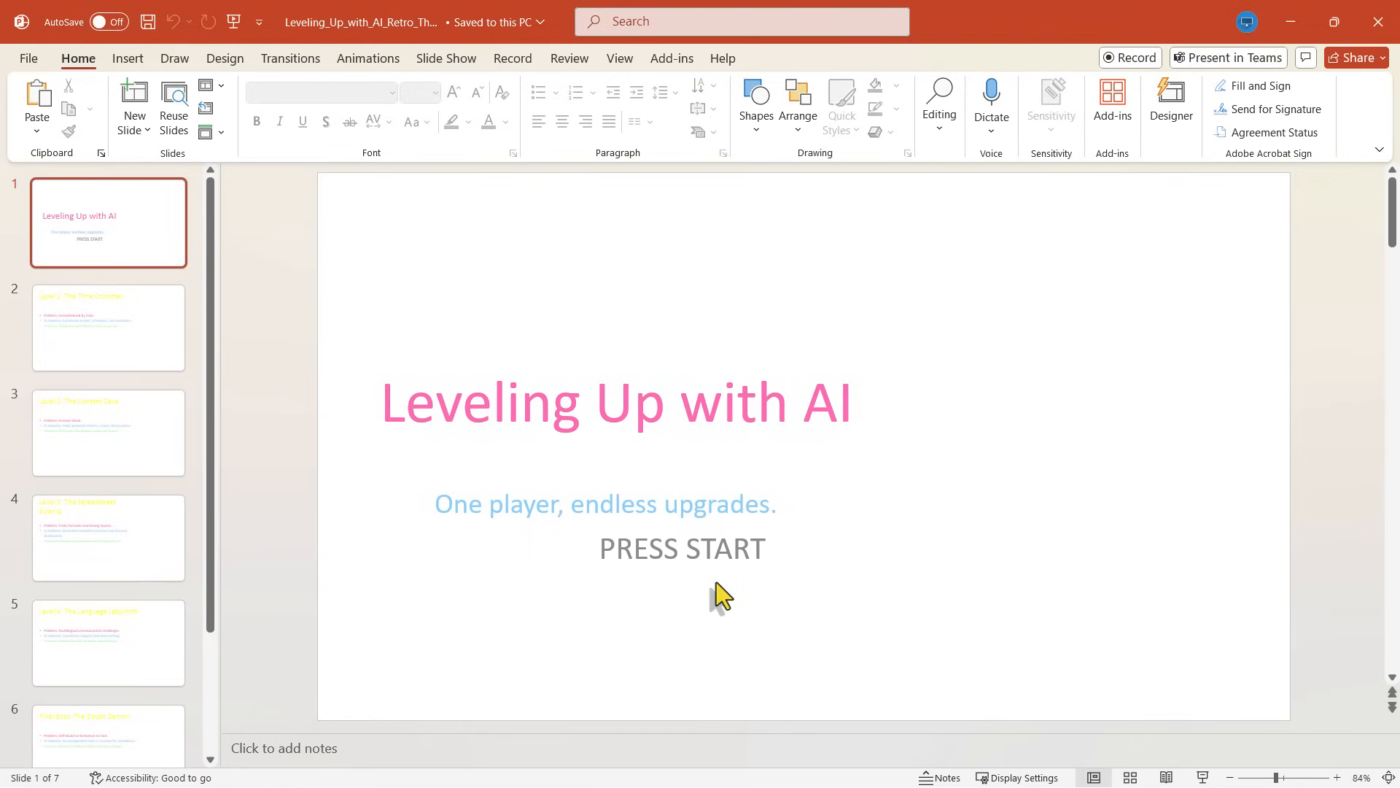
mouse_move(800, 562)
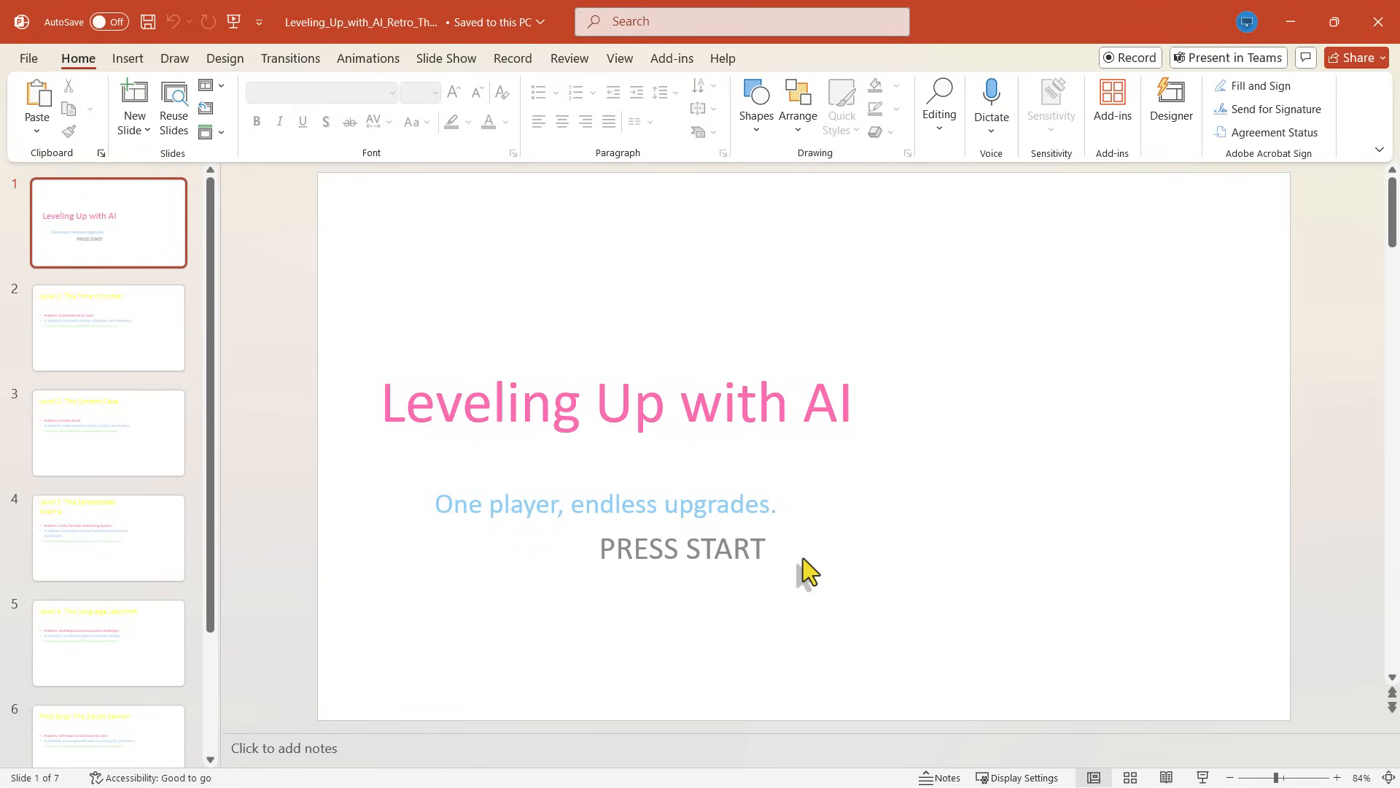
scroll("down", 3)
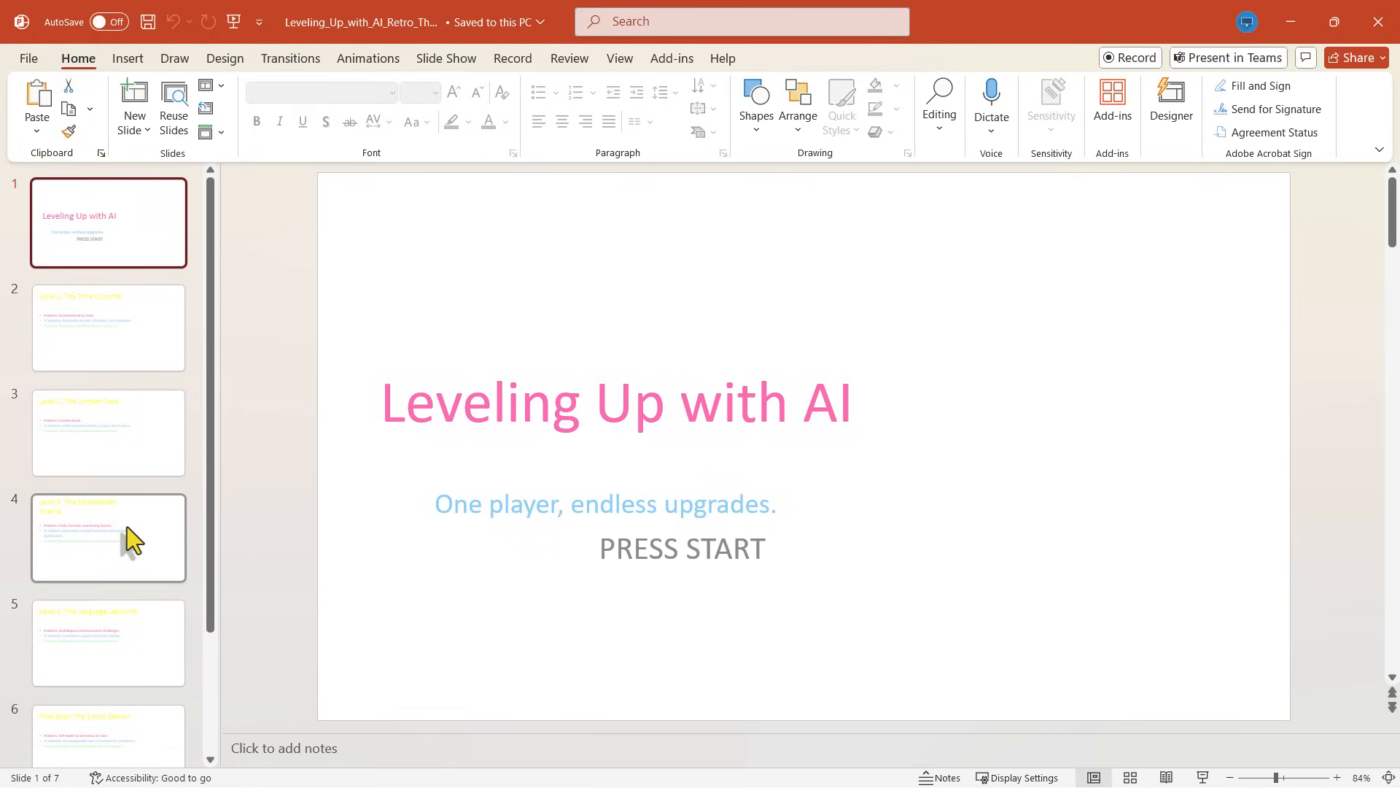
mouse_move(133, 538)
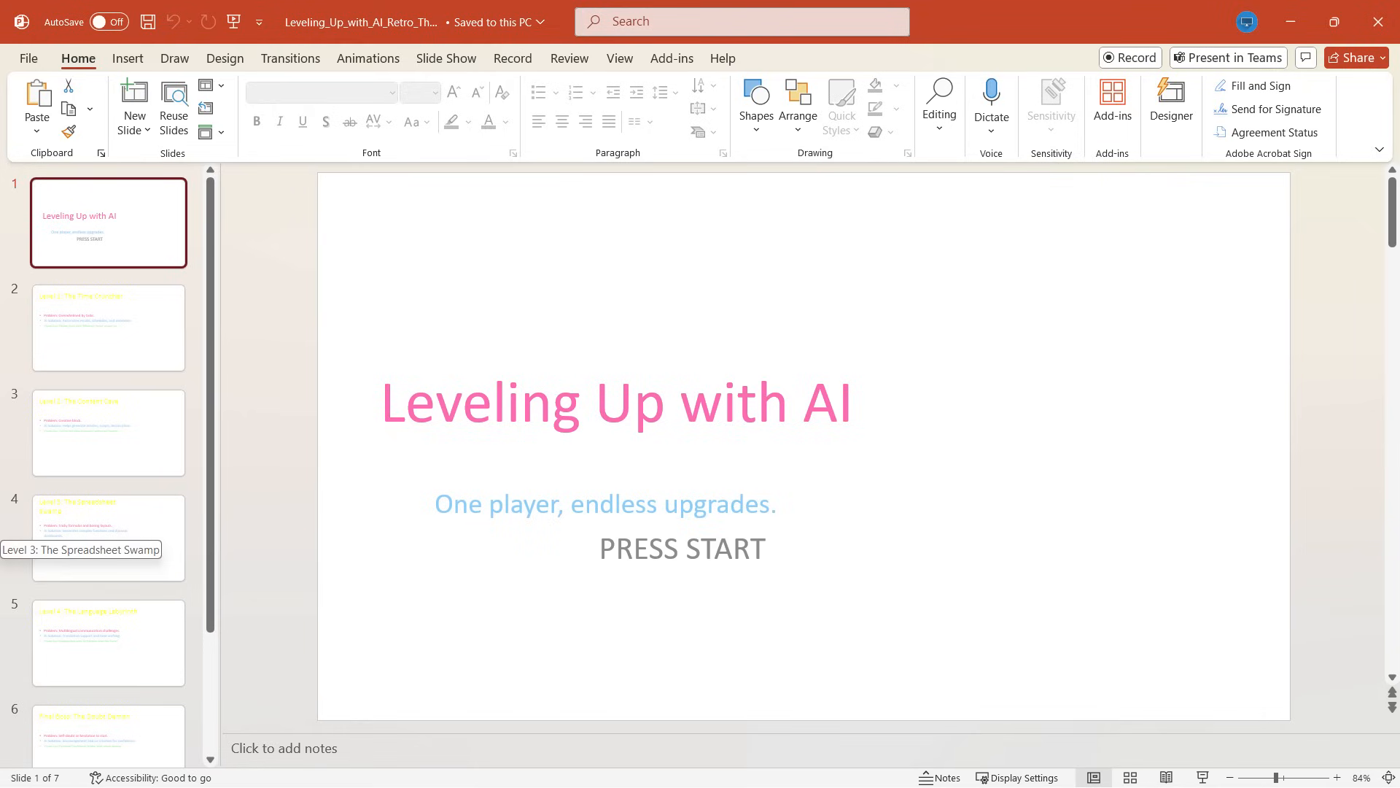
left_click(108, 328)
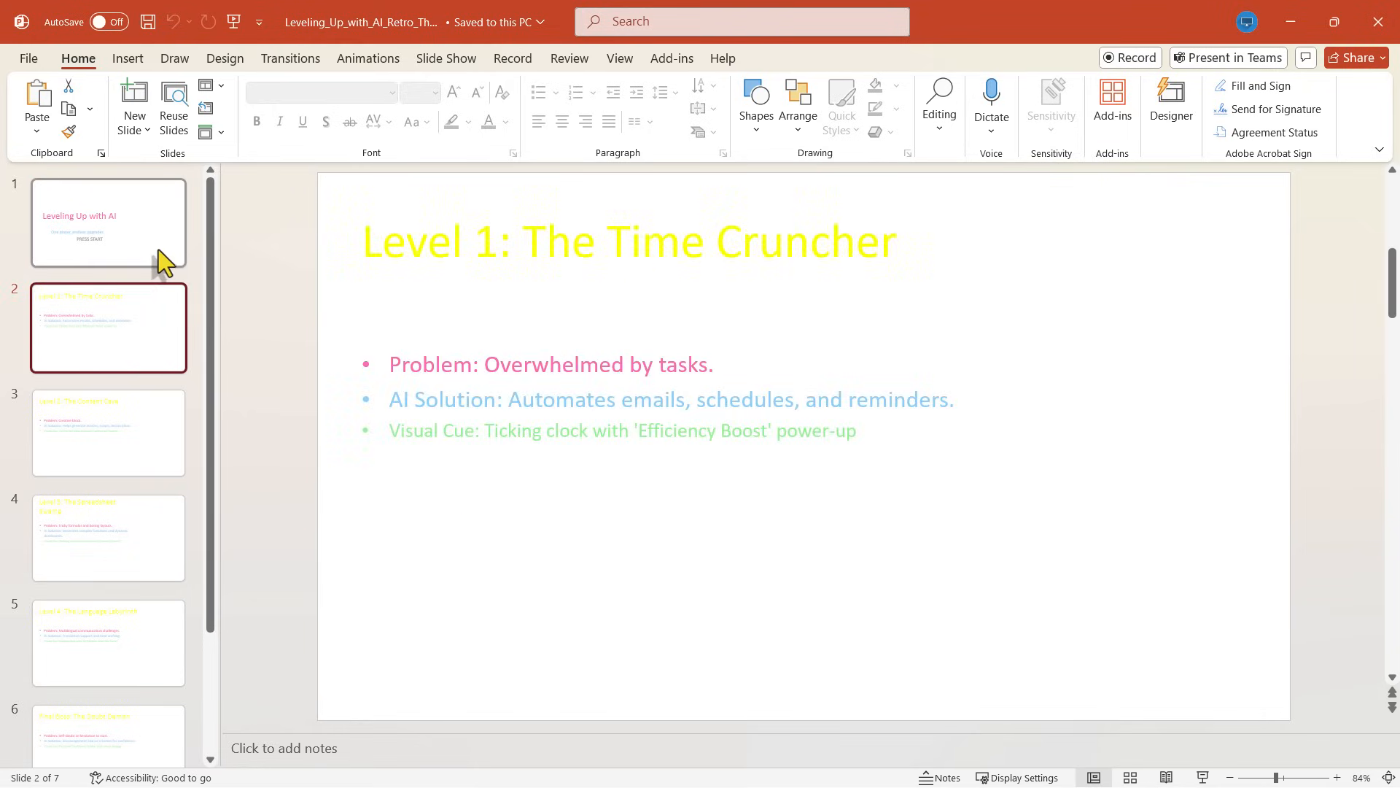
left_click(108, 223)
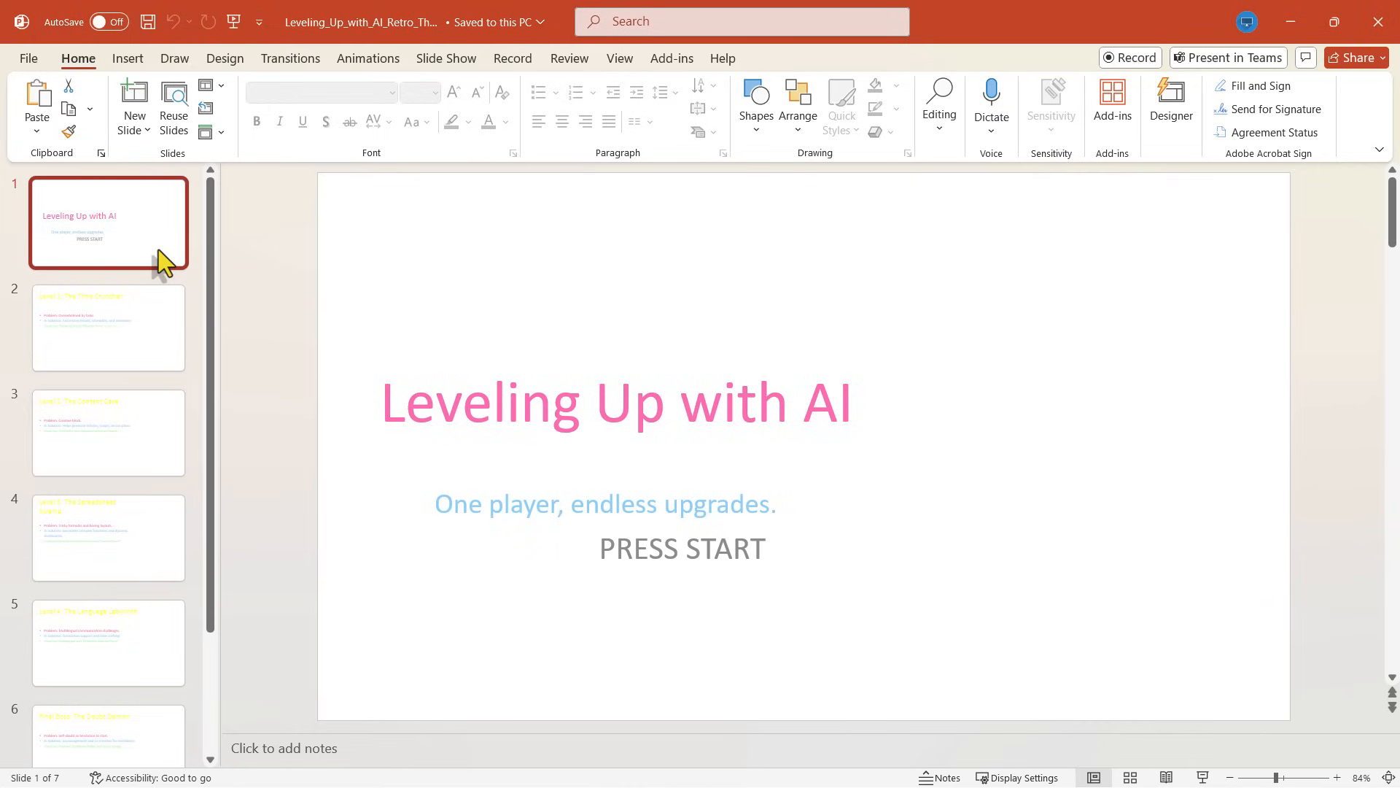
mouse_move(967, 334)
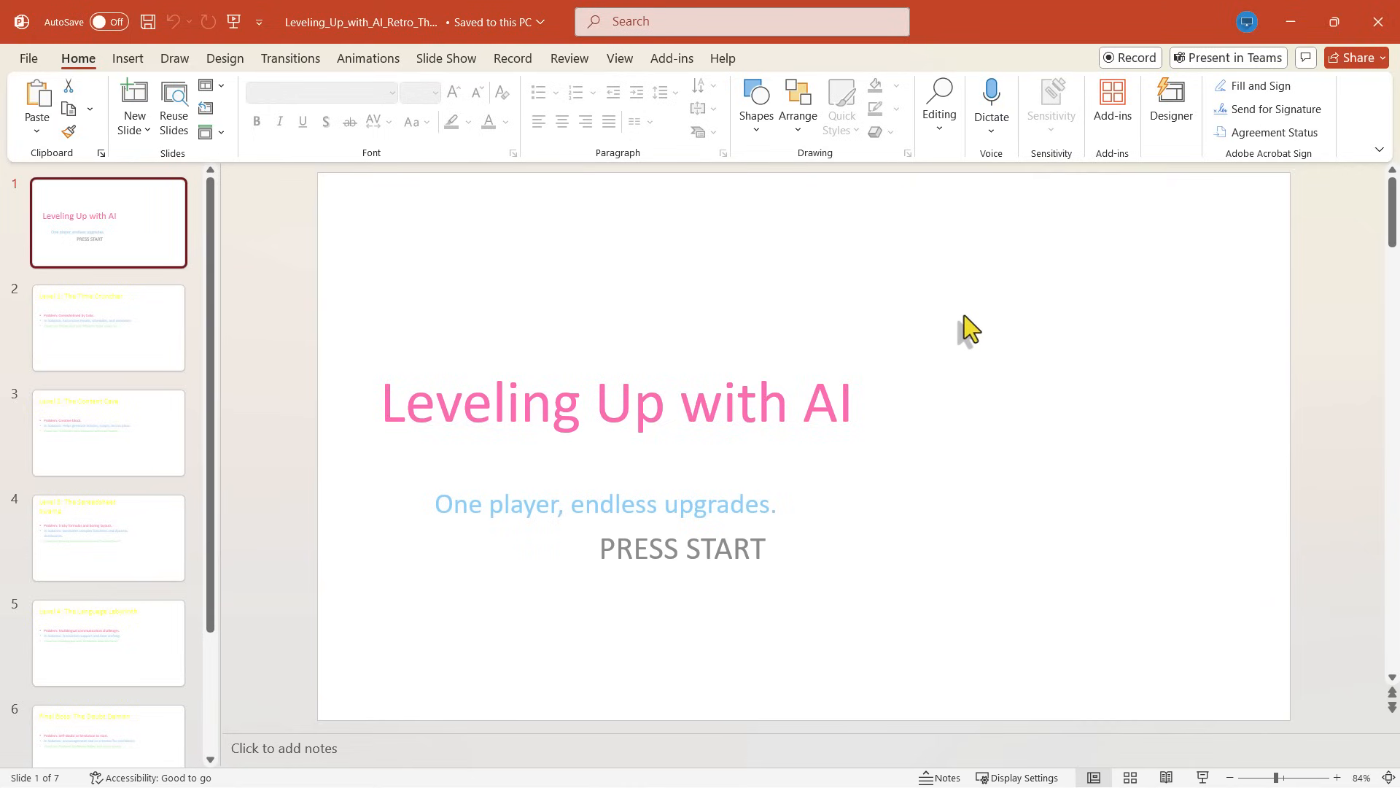
mouse_move(346, 248)
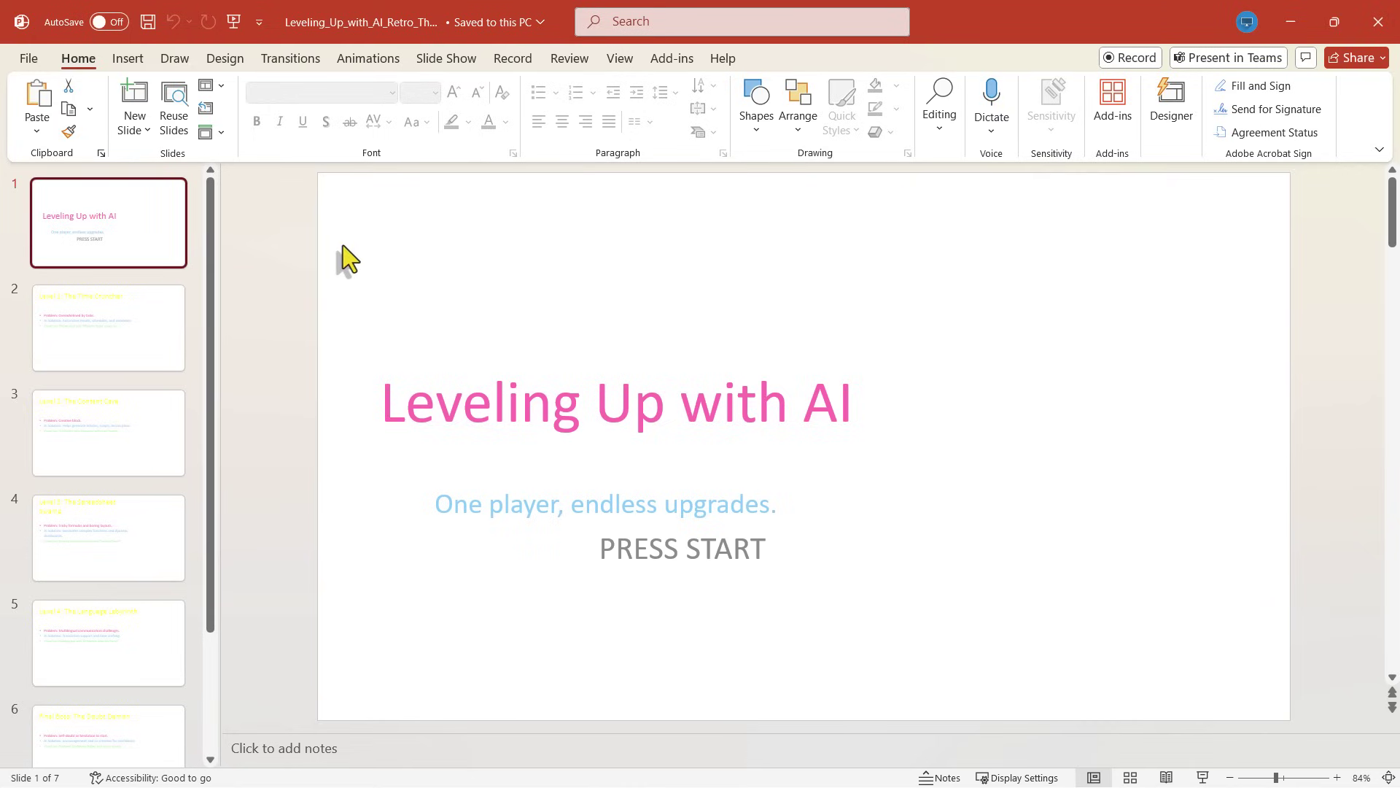
mouse_move(289, 368)
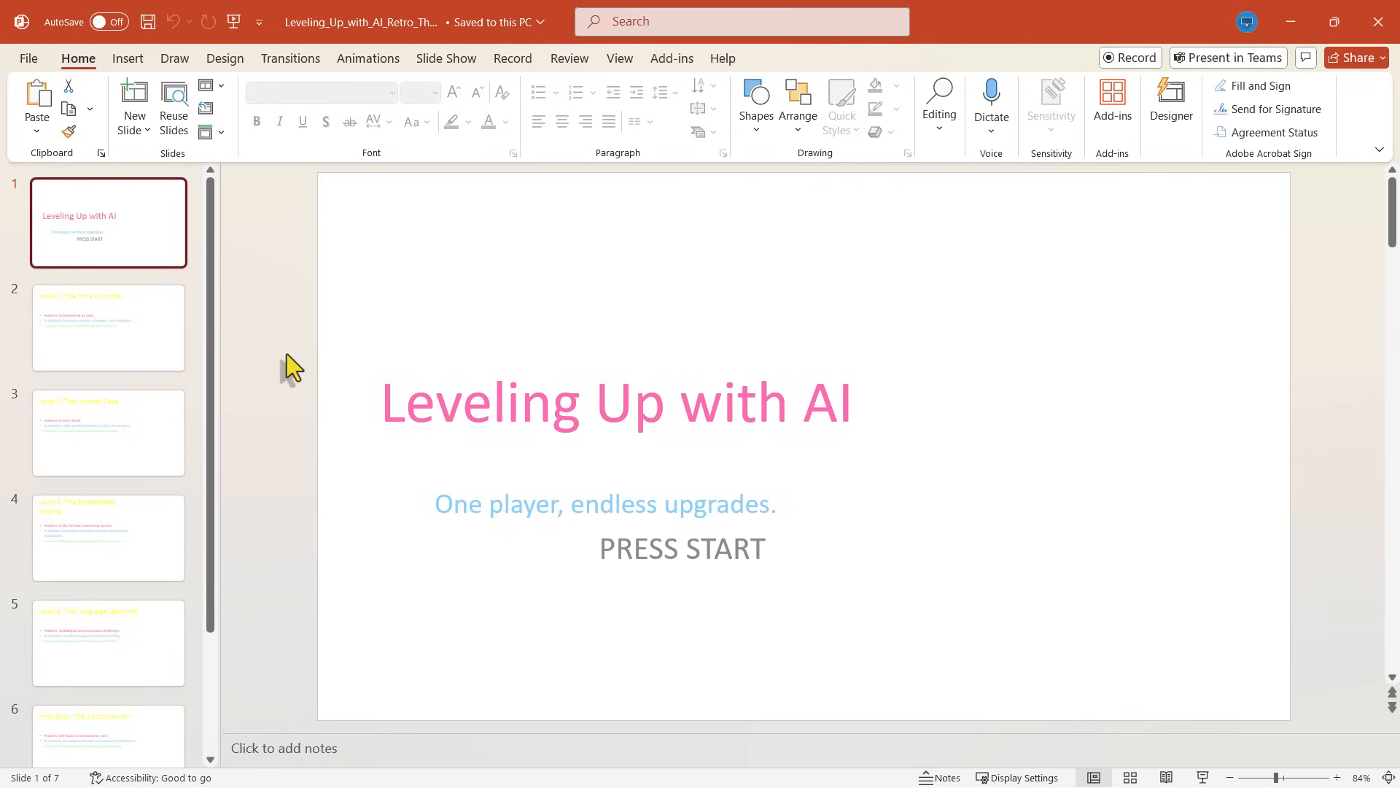
left_click(108, 537)
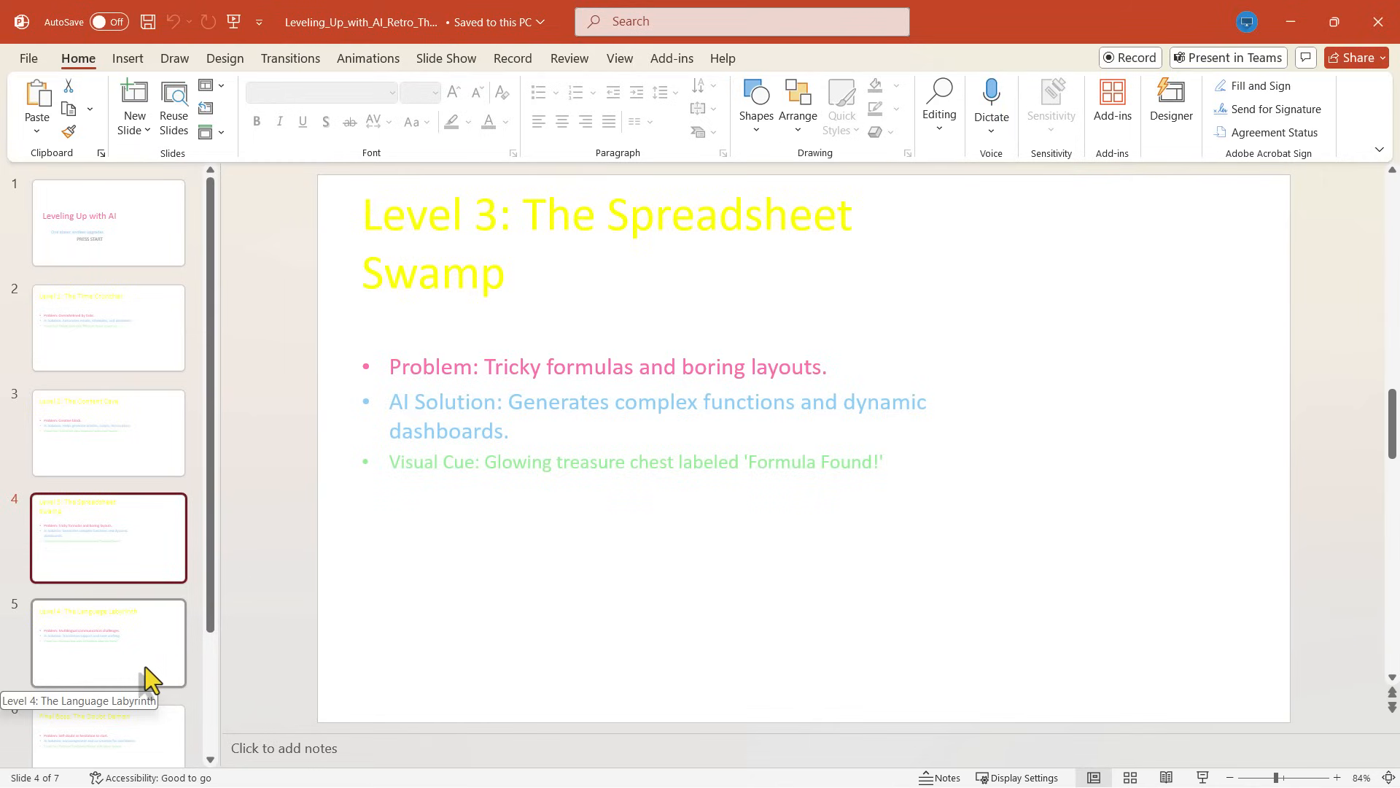
left_click(108, 328)
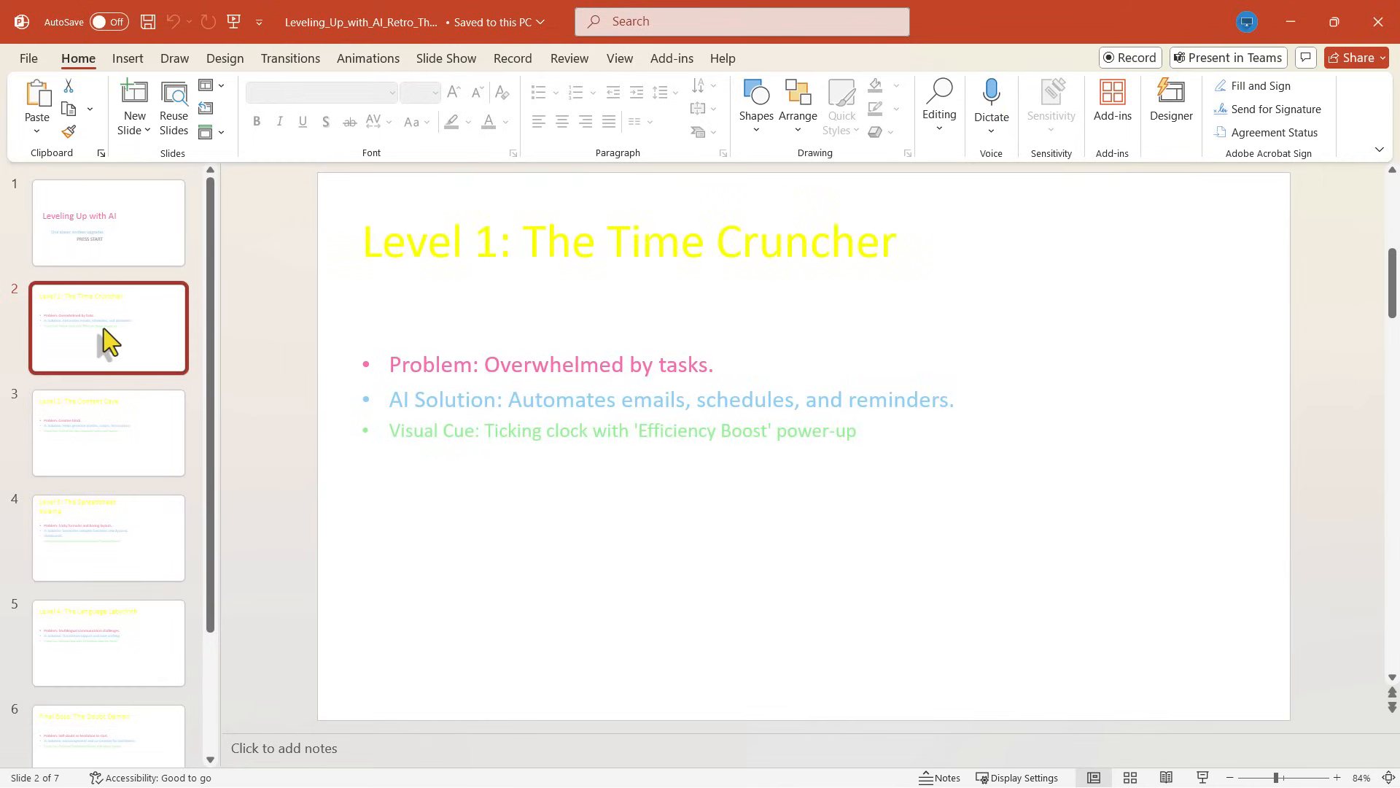
mouse_move(131, 354)
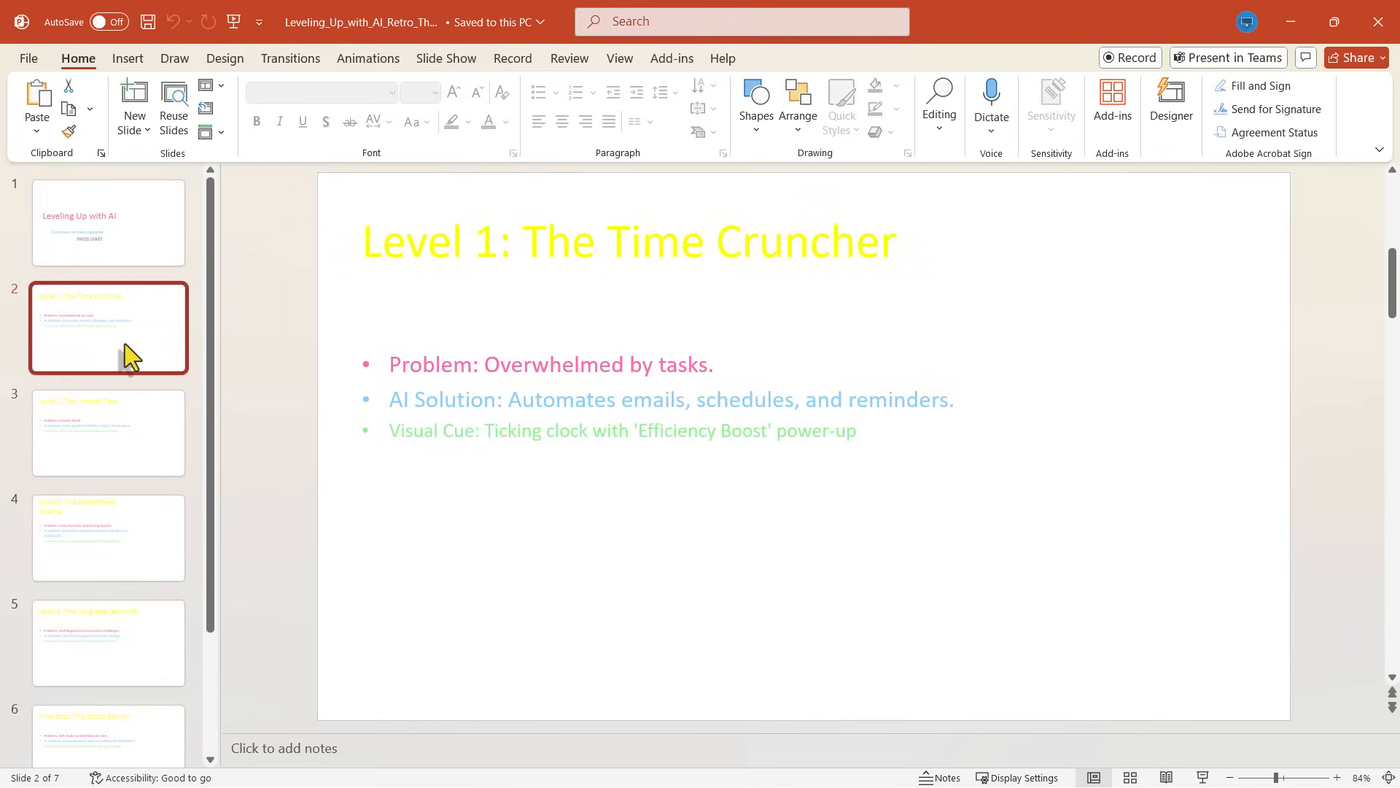
left_click(108, 223)
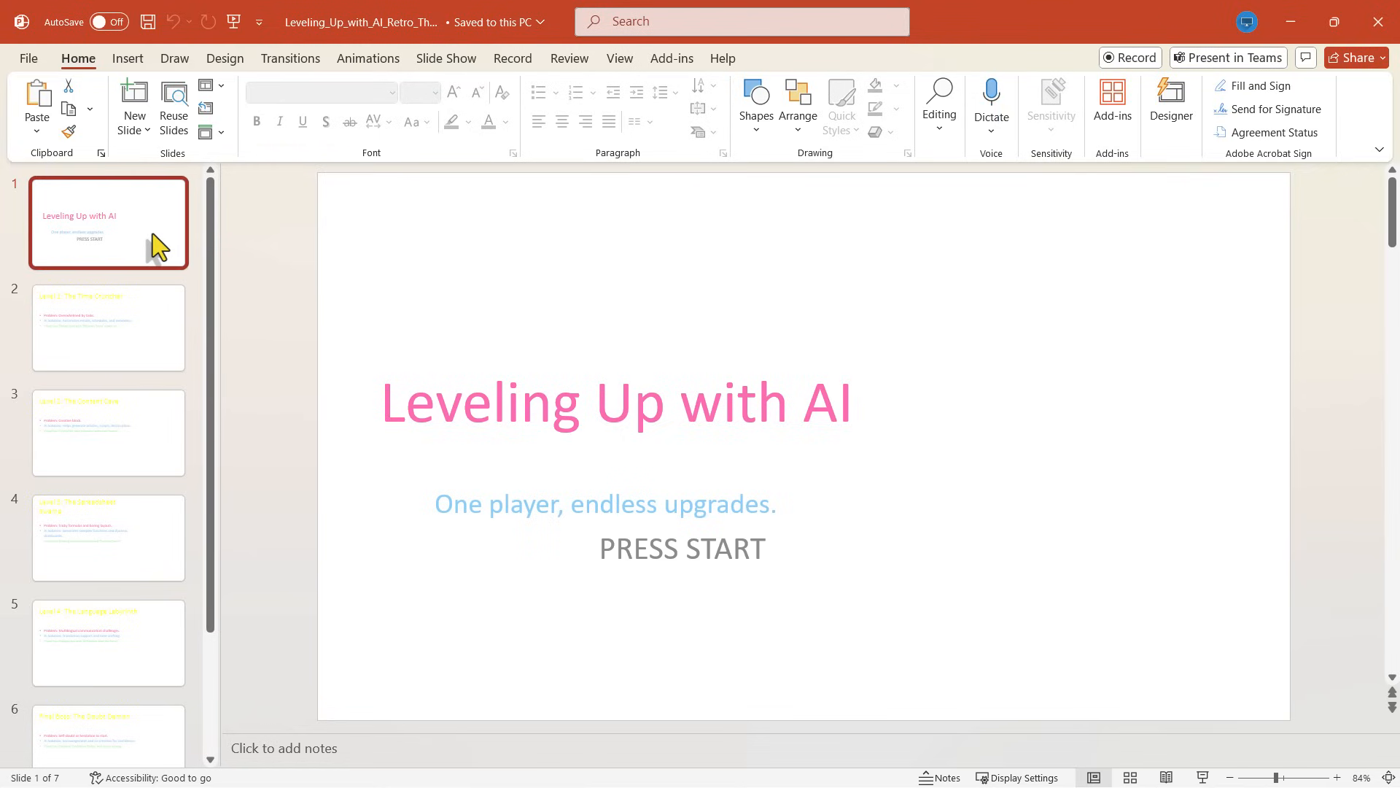
mouse_move(654, 96)
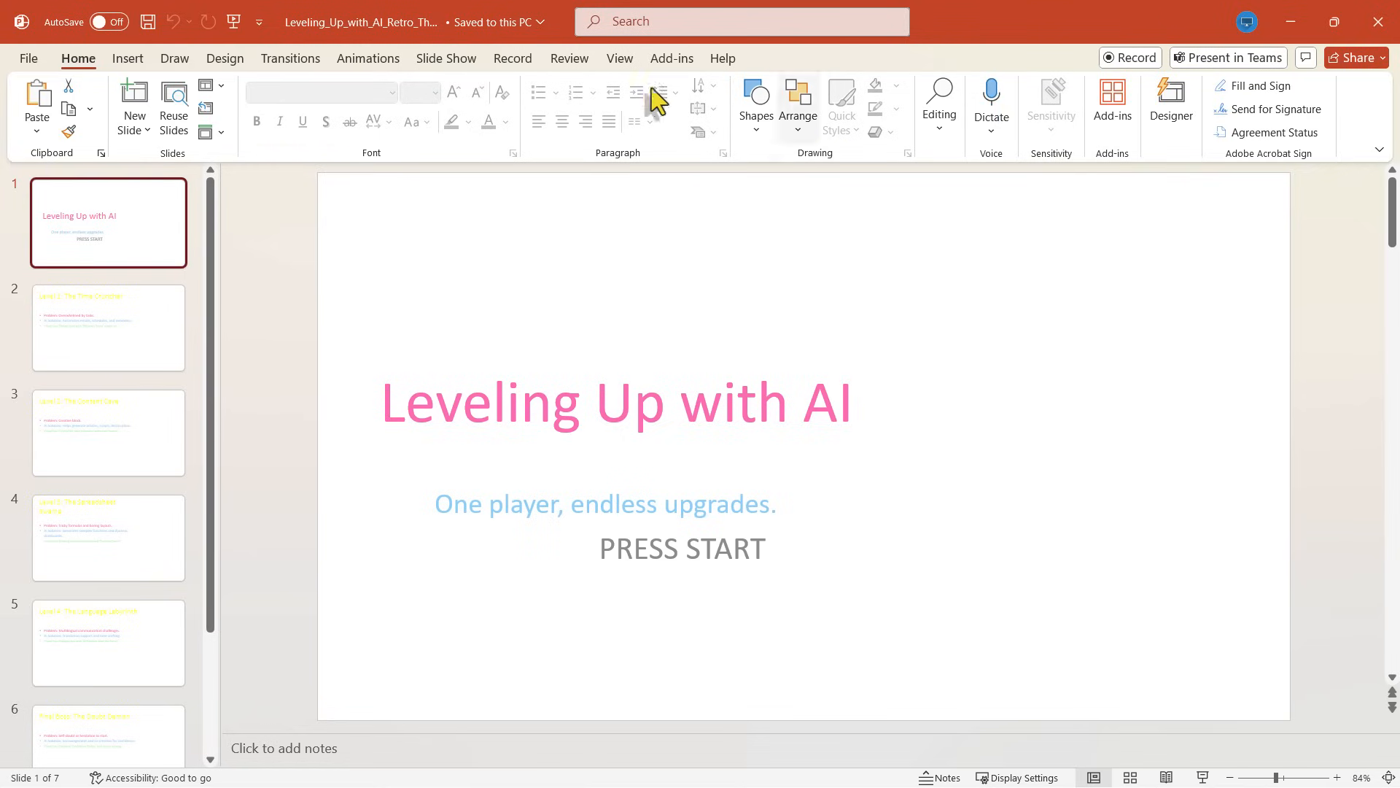
mouse_move(174, 58)
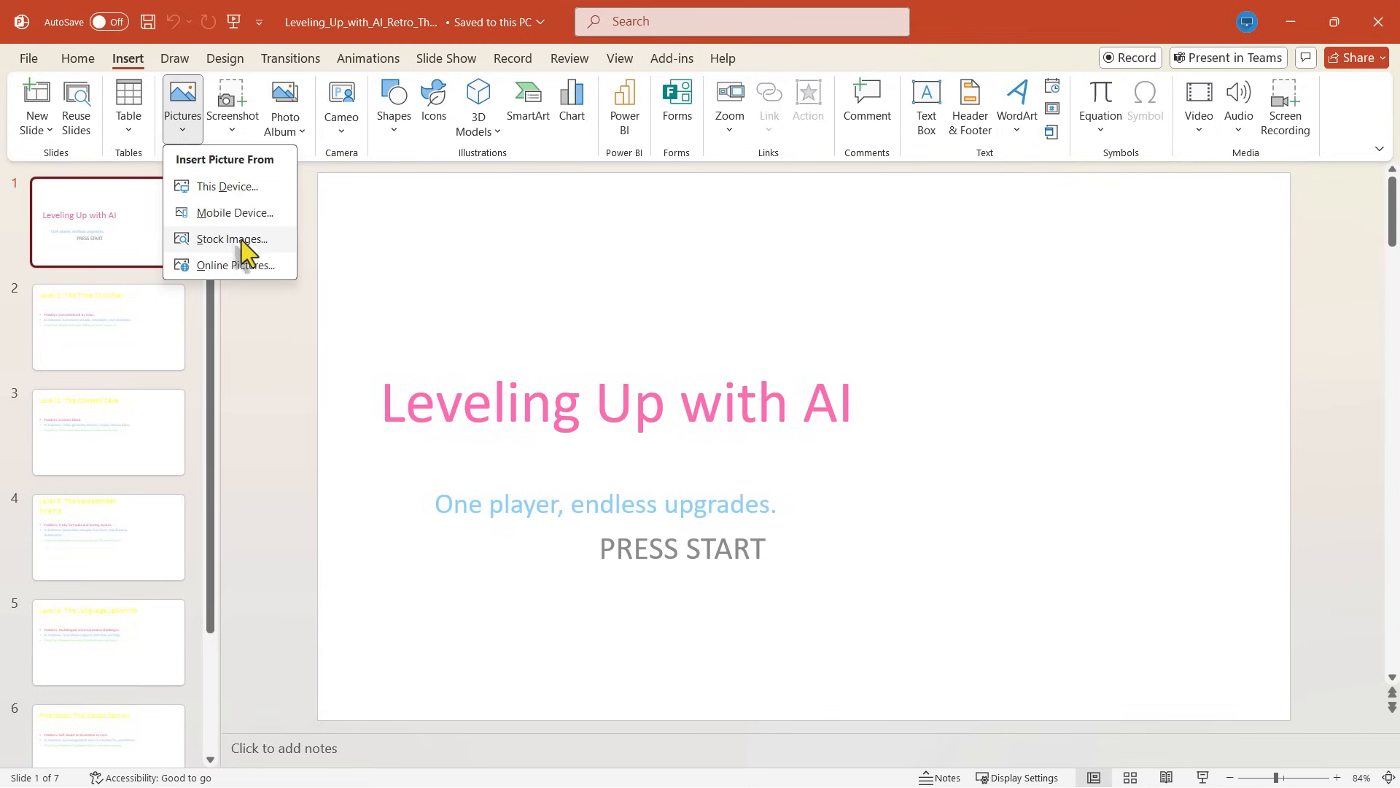
Step: Insert the stock photo of a brown cow in a field onto the title slide
left_click(232, 238)
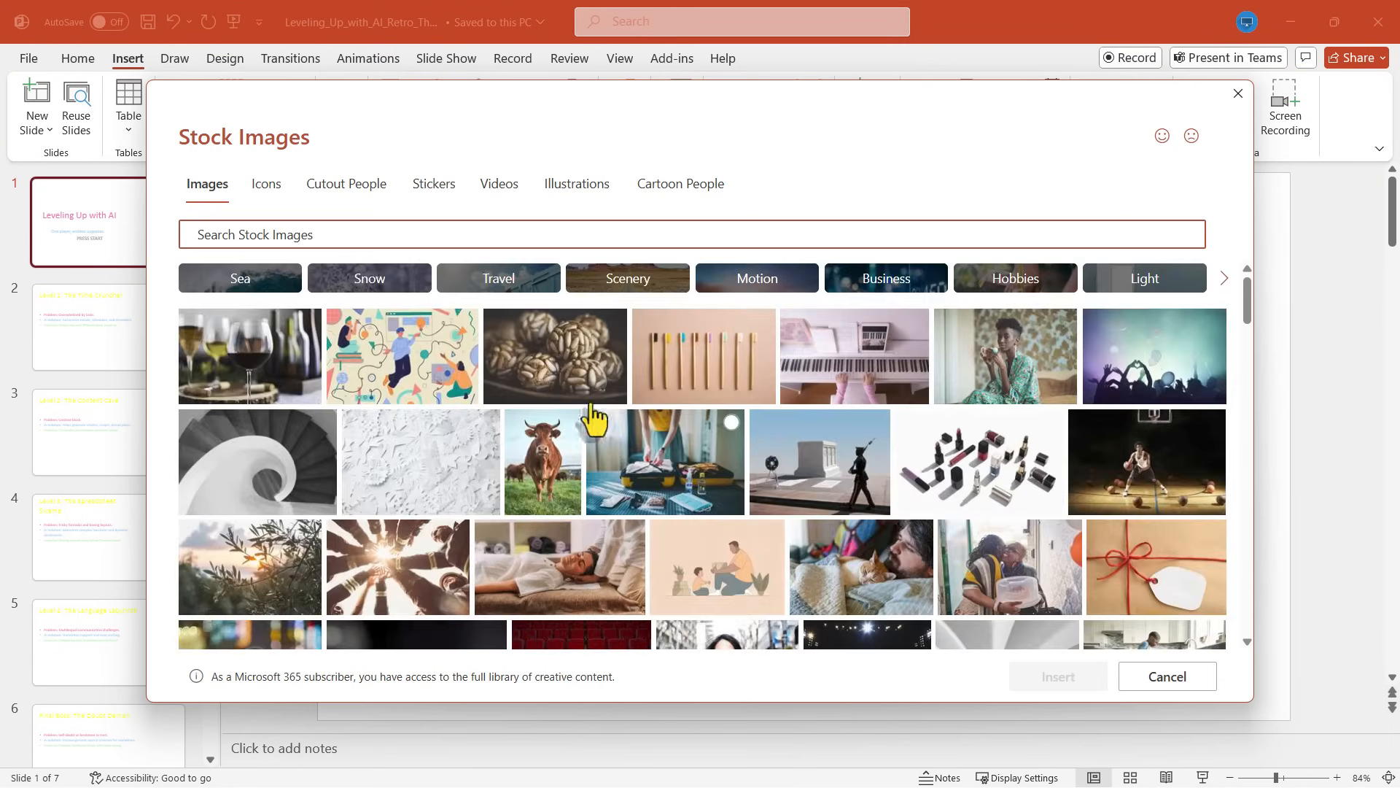
left_click(543, 462)
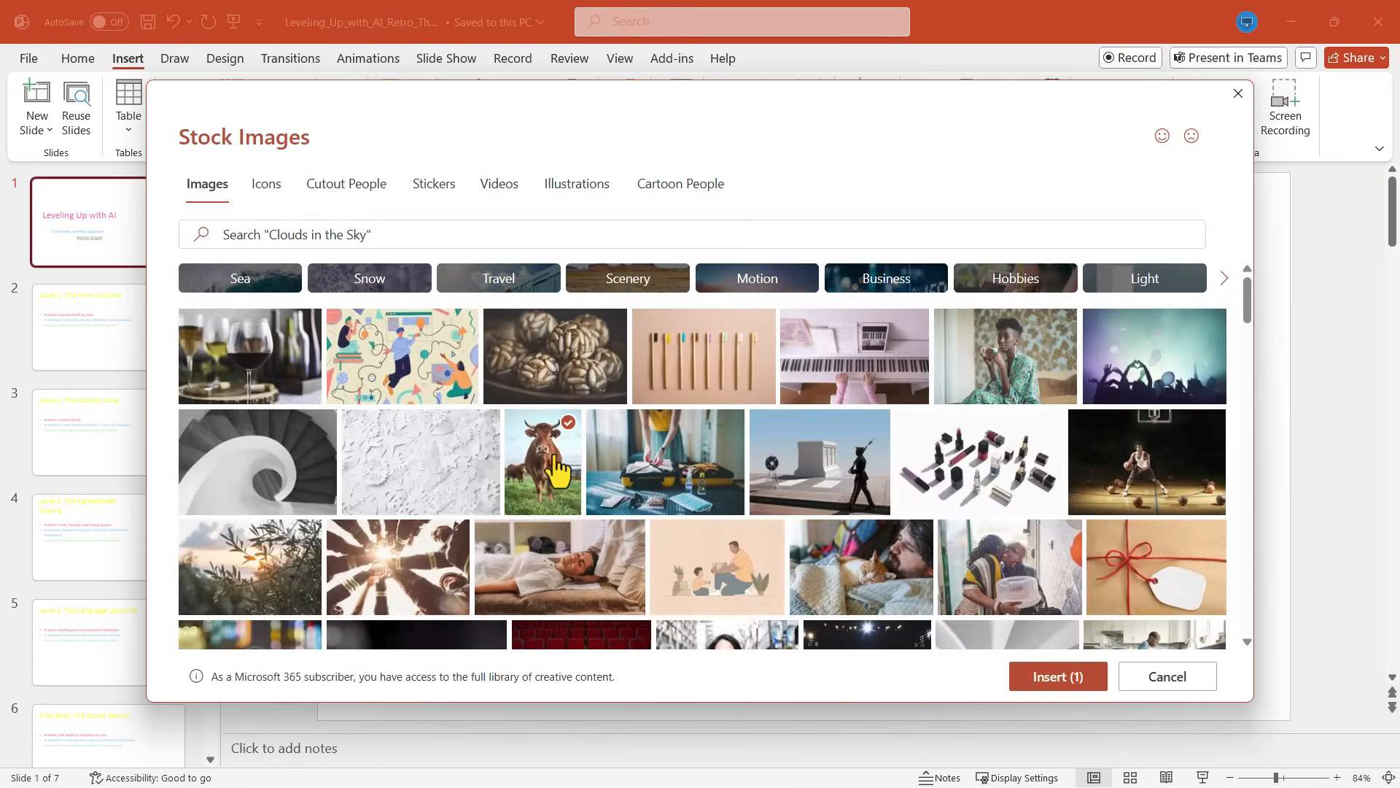
left_click(1058, 676)
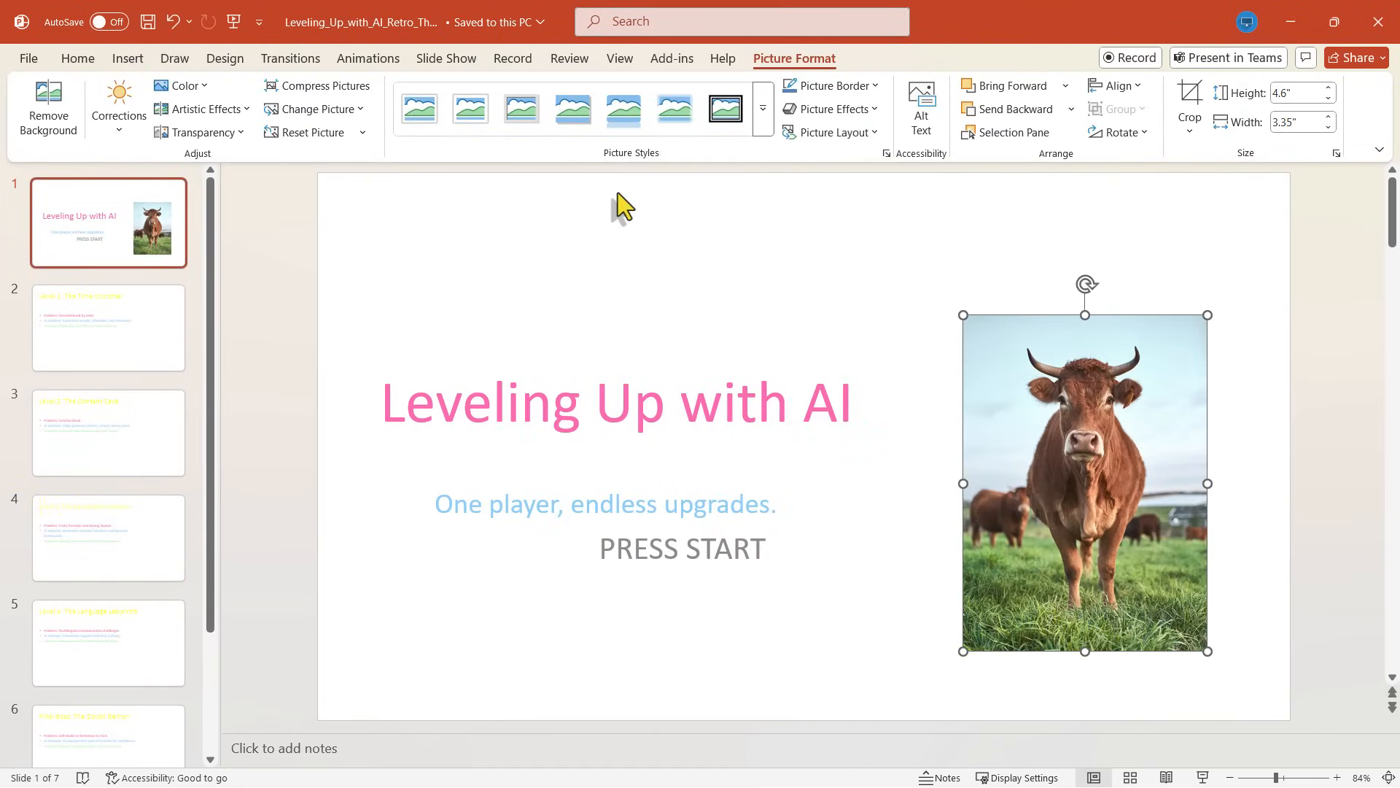
mouse_move(1200, 80)
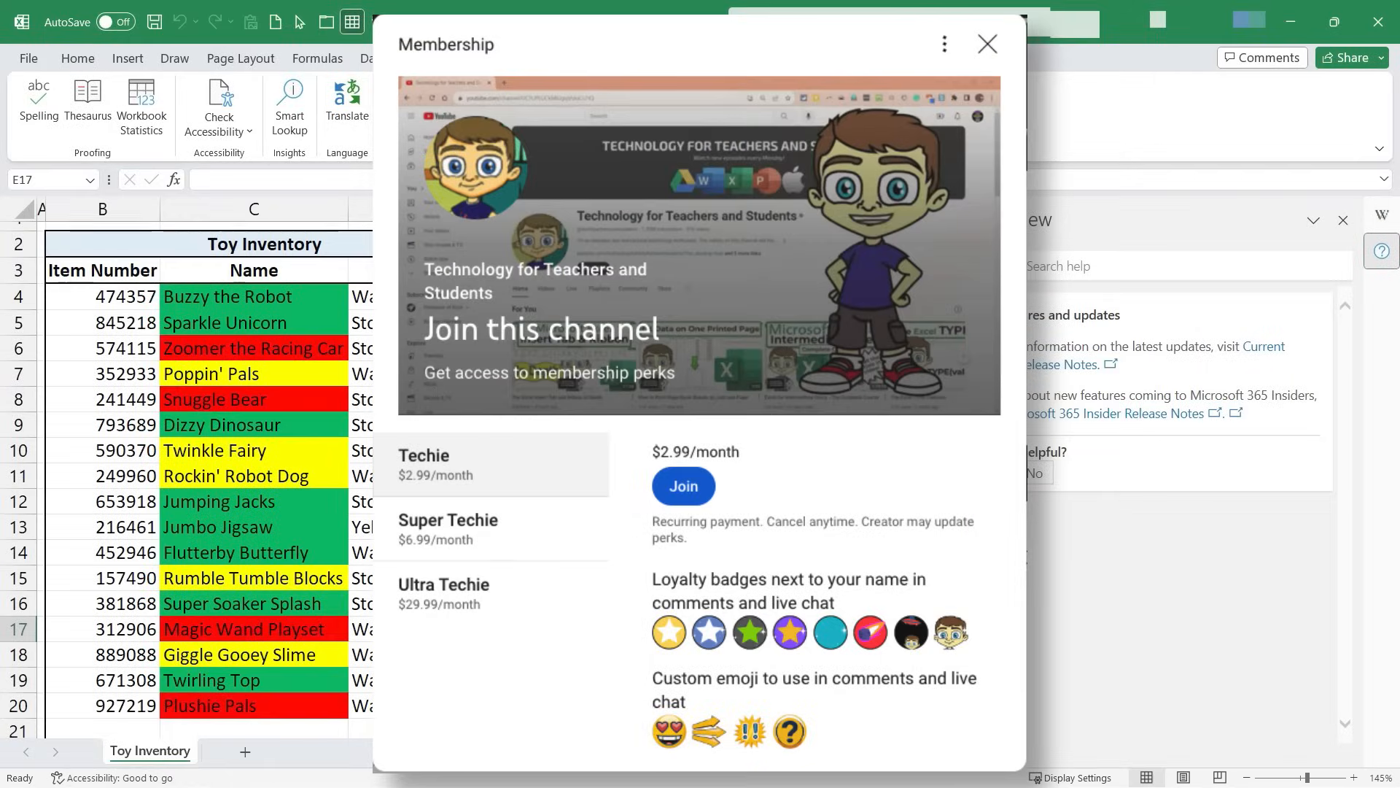
Step: Scroll the YouTube channel membership offer to see more Techie-tier perks
scroll("down", 3)
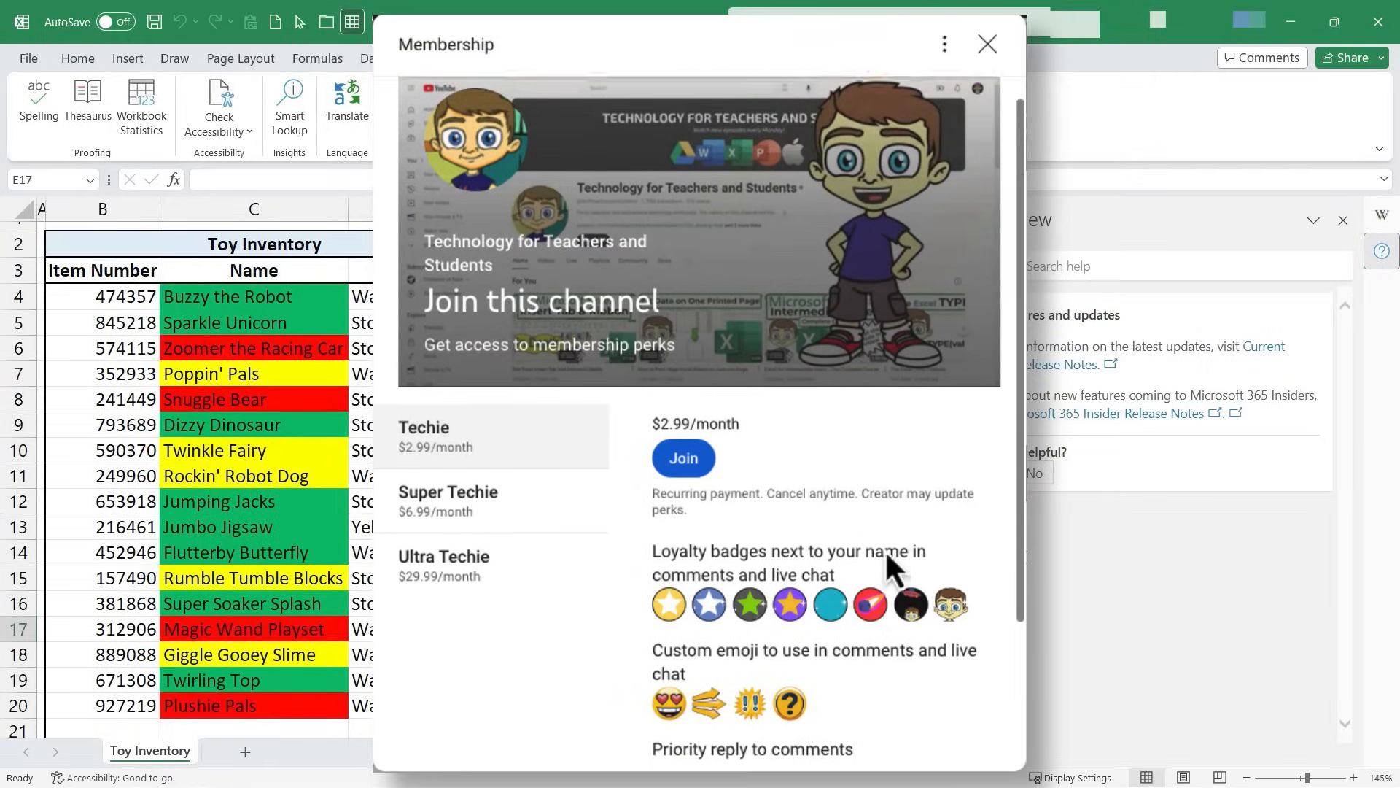